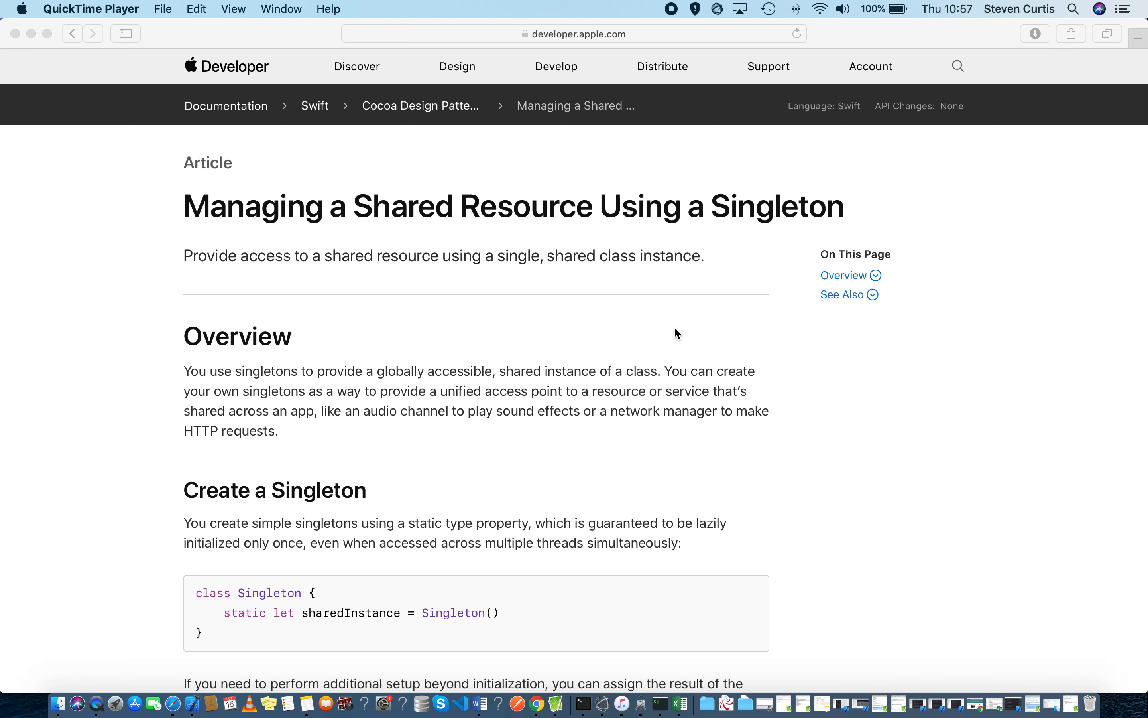
Step: Review the playground's usage comment, highlighting URLSession and its shared property as the naming model
{"action": "scroll", "scroll_direction": "down", "scroll_amount": 3}
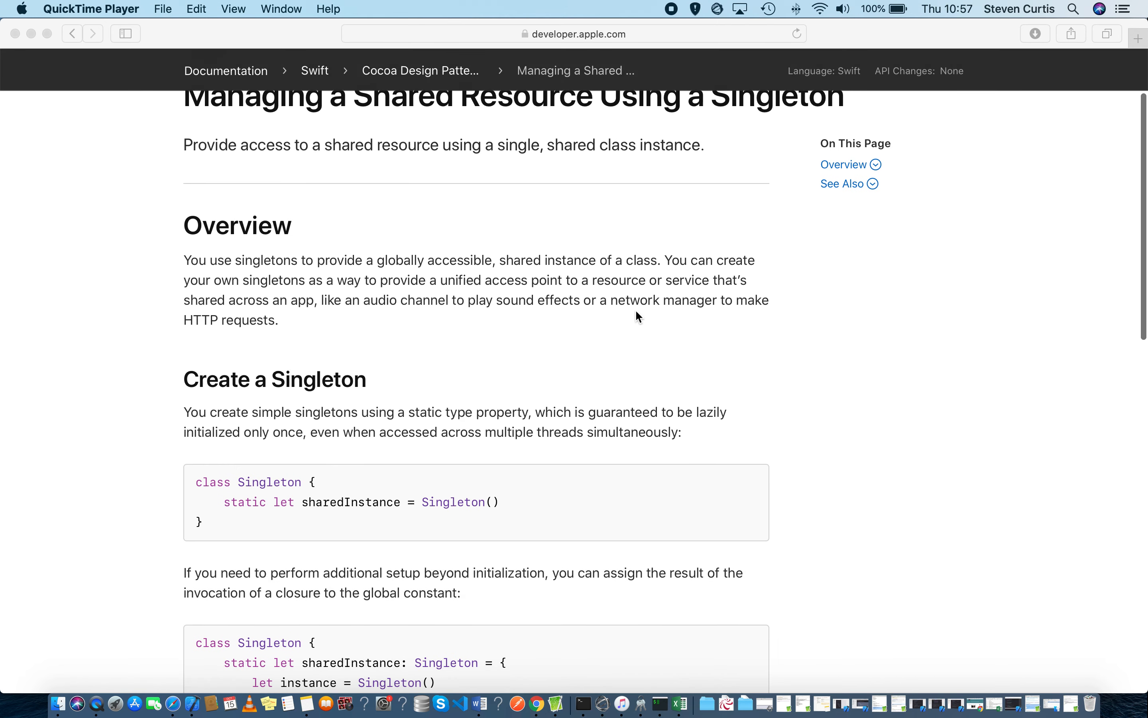
{"action": "scroll", "scroll_direction": "down", "scroll_amount": 3}
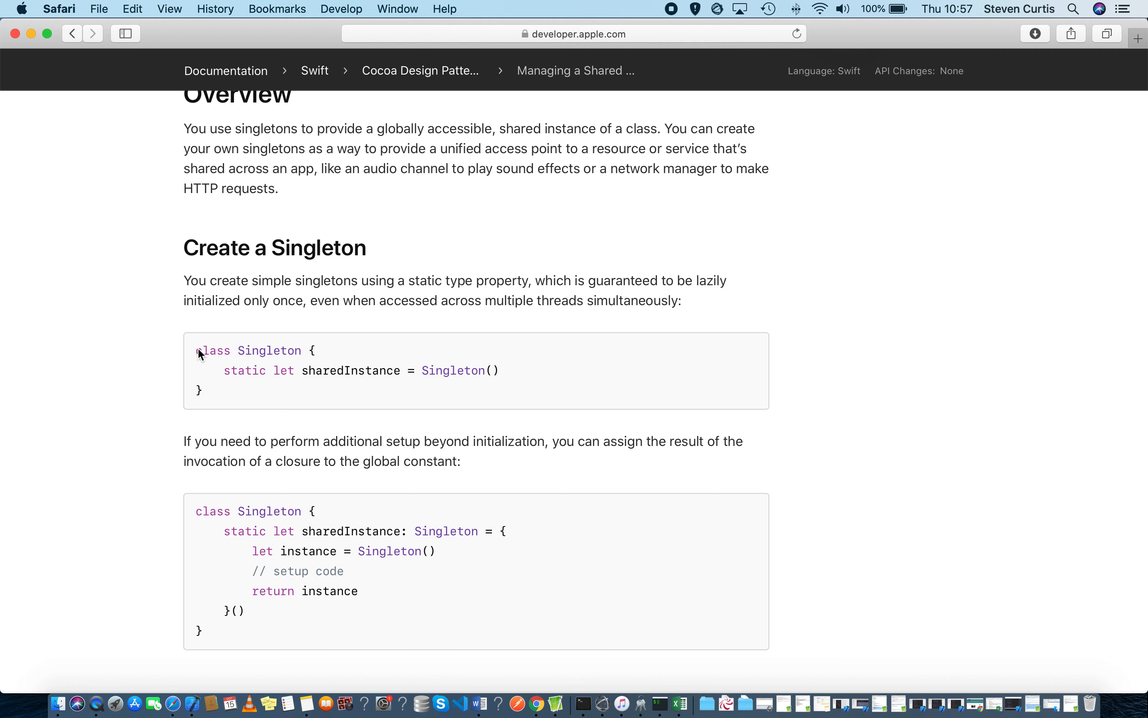
{"action": "mouse_move", "coordinate": [431, 504]}
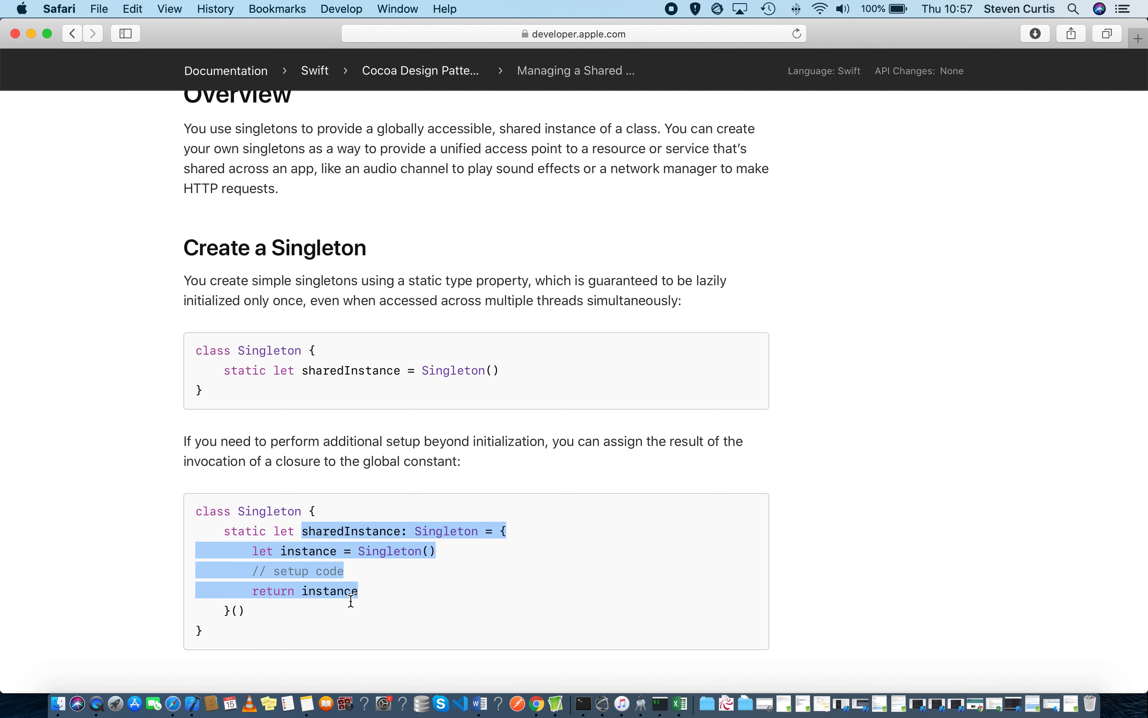
{"action": "left_click", "coordinate": [403, 597]}
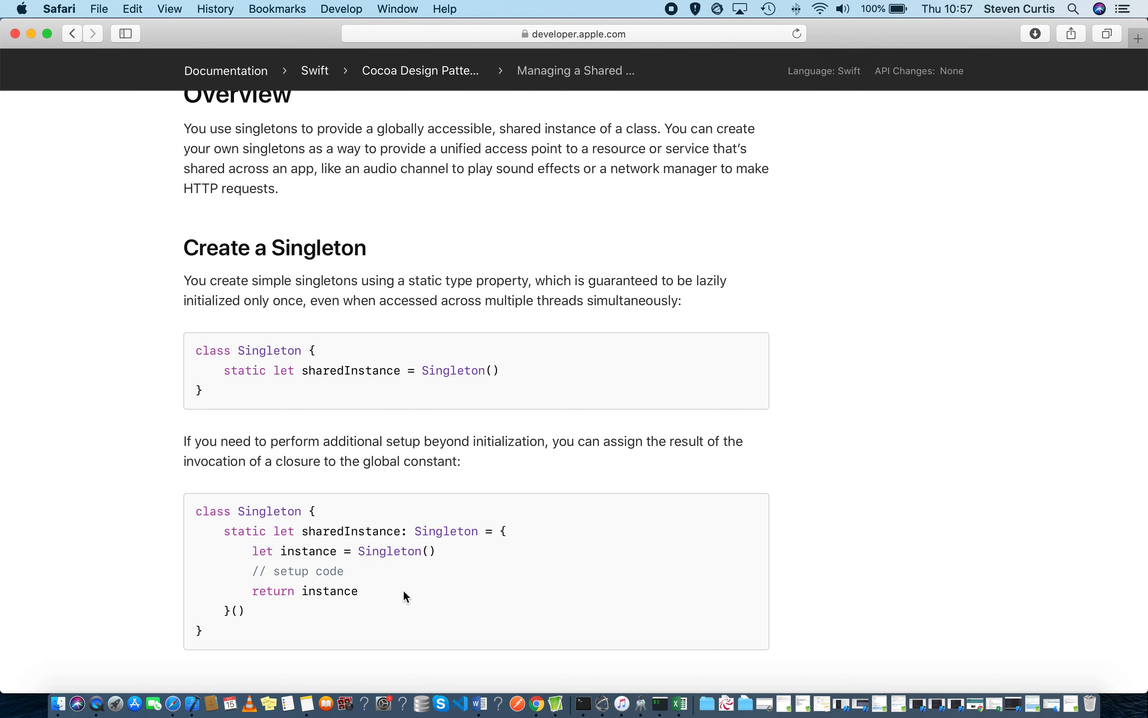
{"action": "scroll", "scroll_direction": "down", "scroll_amount": 3}
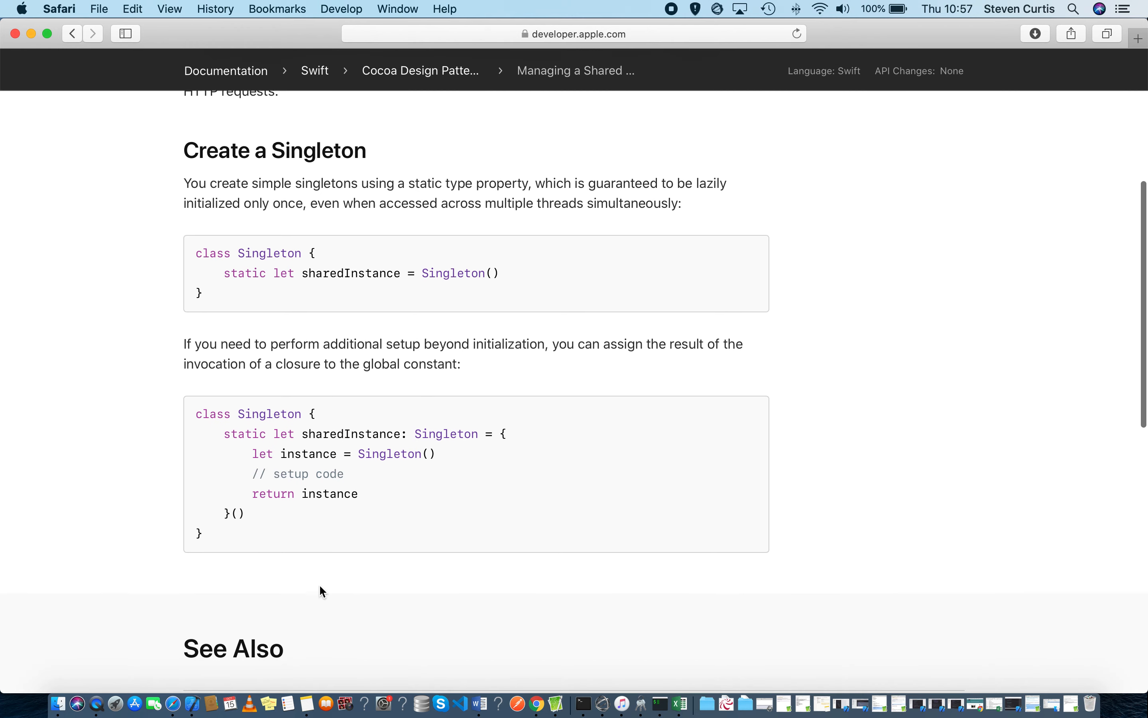
{"action": "mouse_move", "coordinate": [31, 34]}
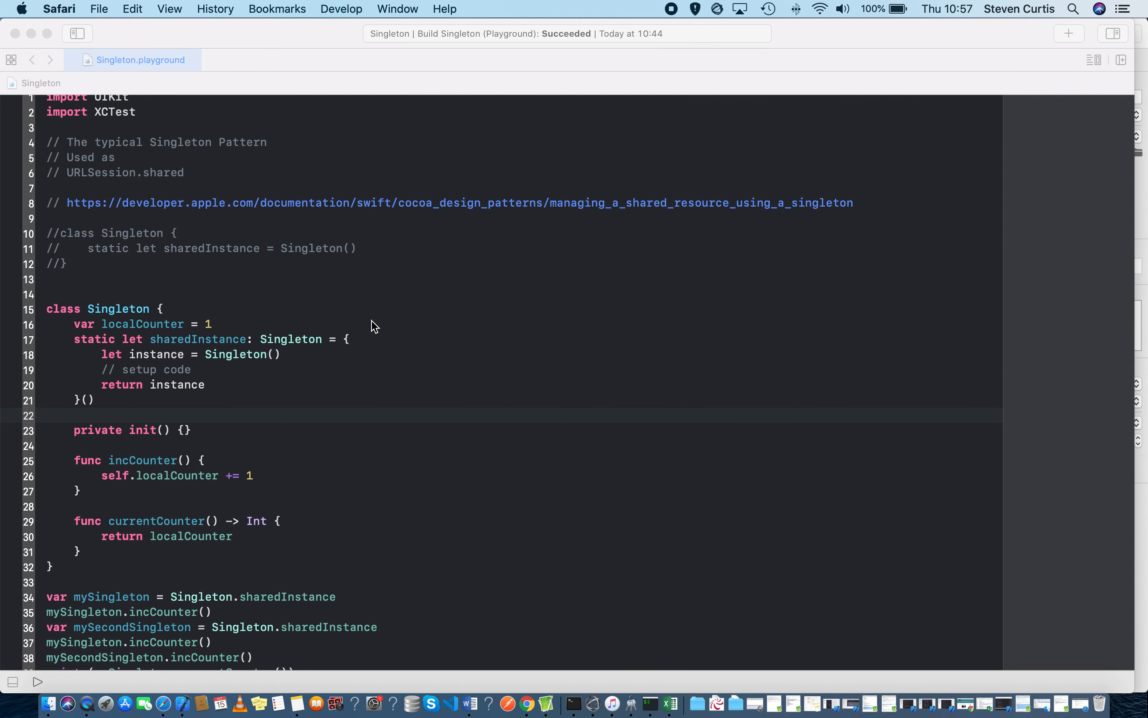
{"action": "mouse_move", "coordinate": [181, 342]}
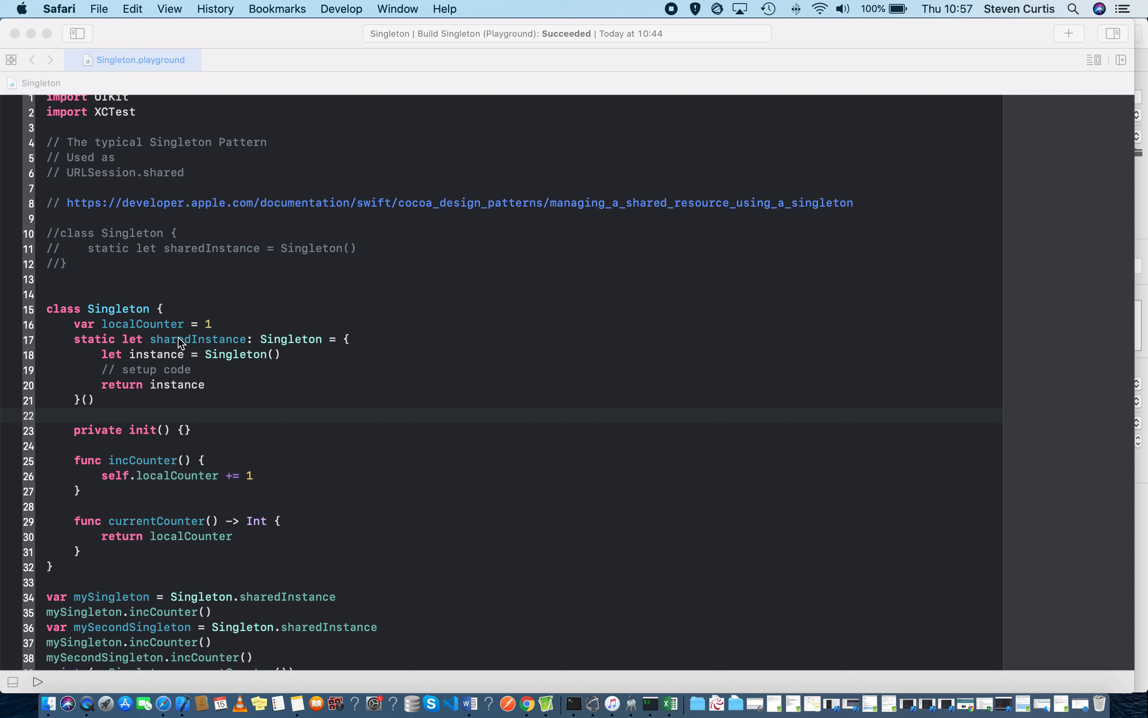
{"action": "mouse_move", "coordinate": [152, 152]}
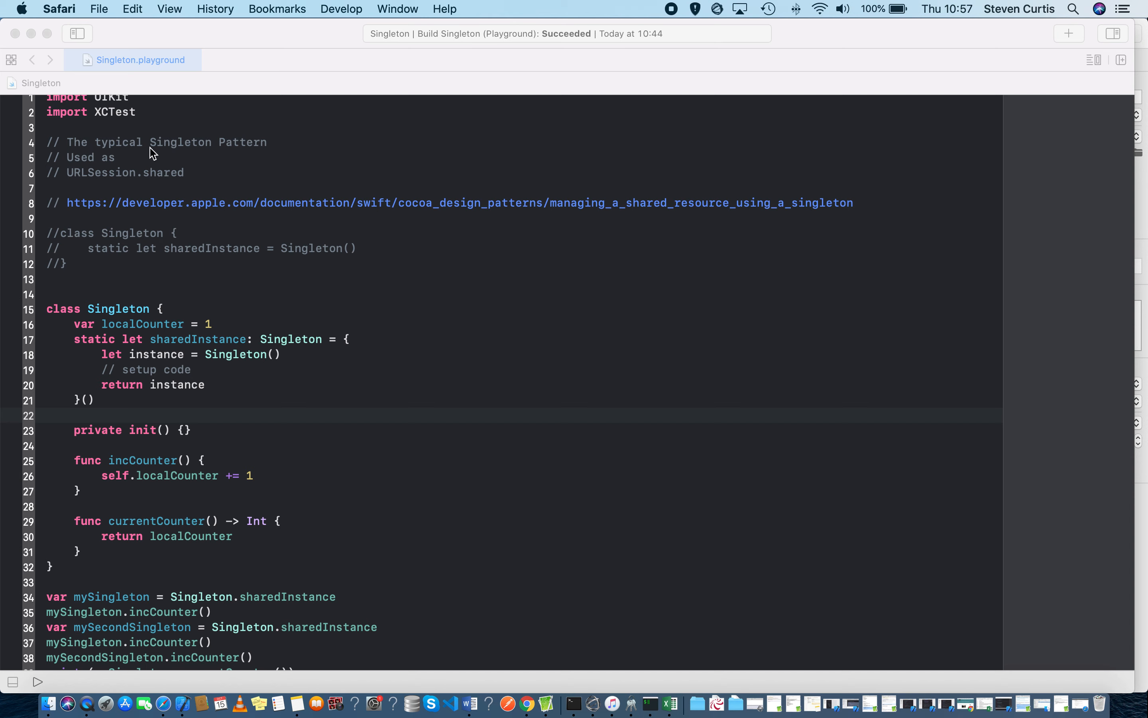
{"action": "double_click", "coordinate": [100, 173]}
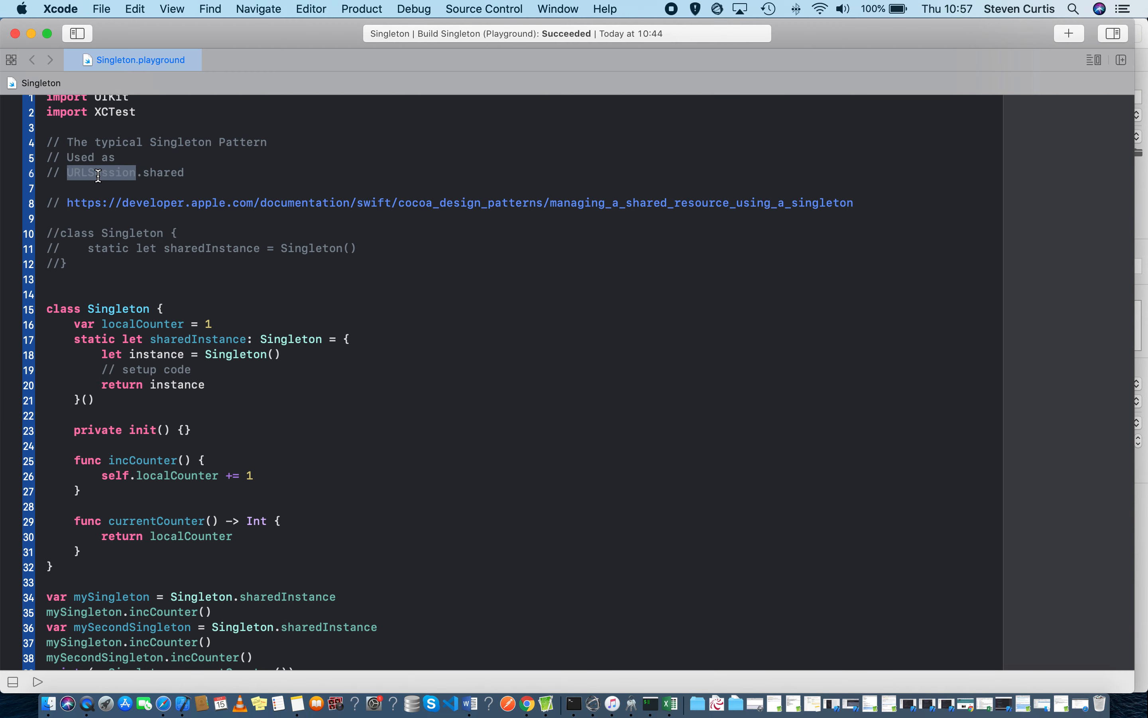
{"action": "mouse_move", "coordinate": [146, 173]}
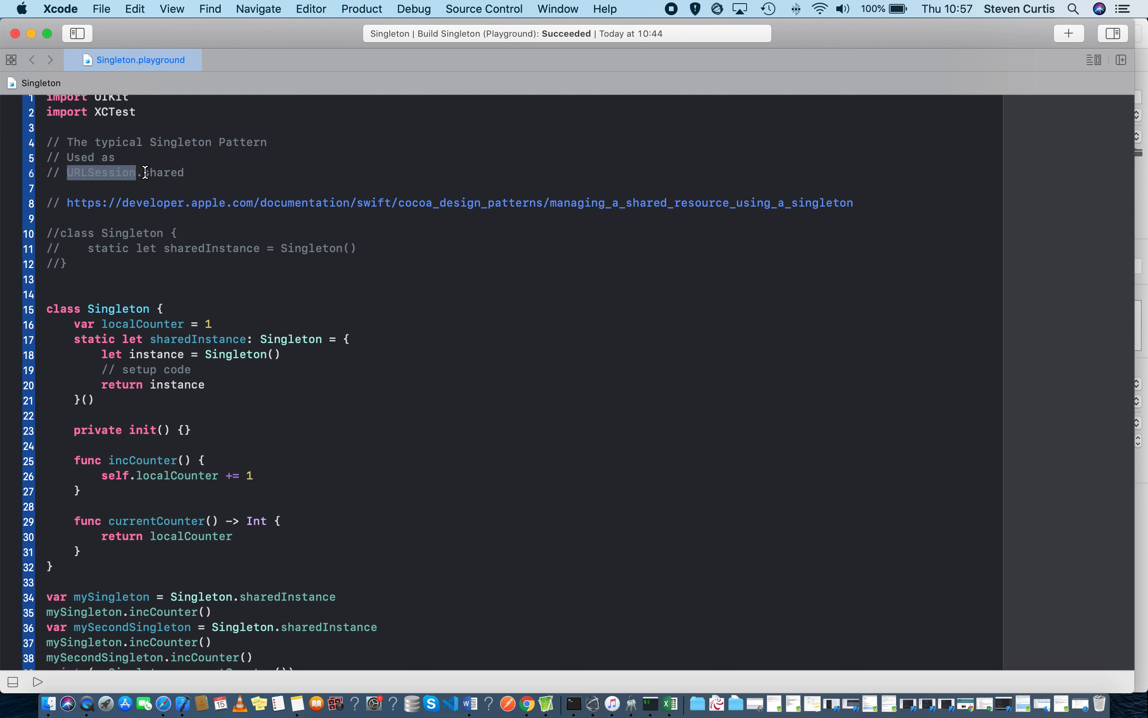
{"action": "double_click", "coordinate": [165, 172]}
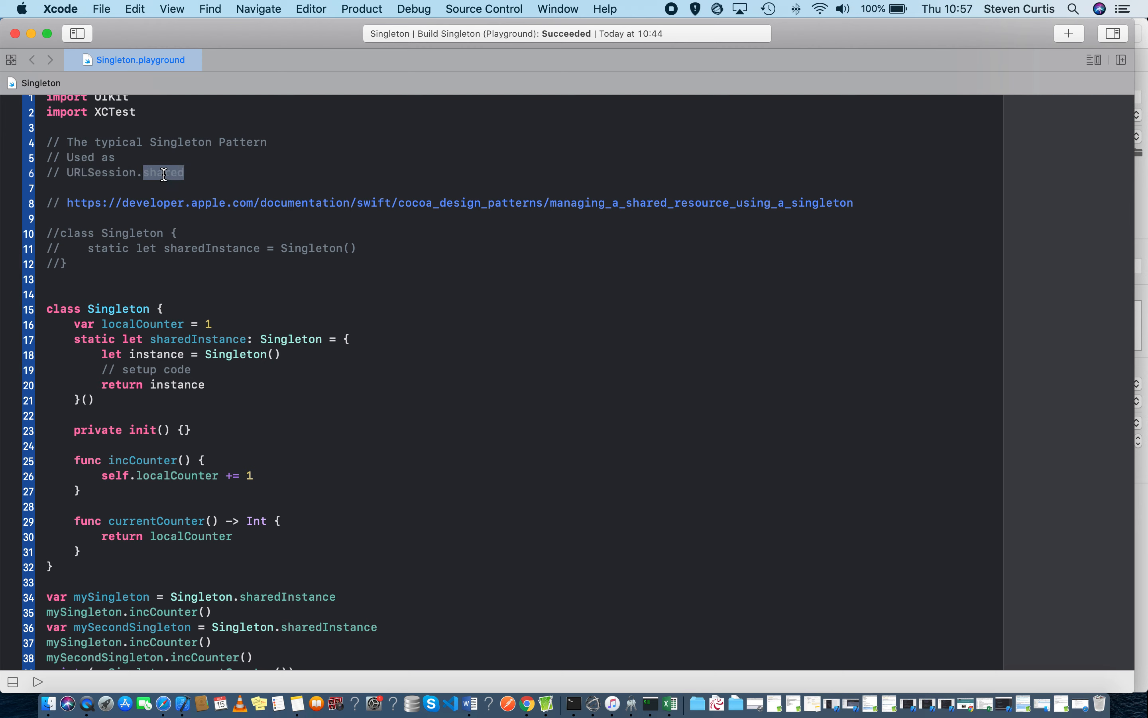
{"action": "mouse_move", "coordinate": [227, 450]}
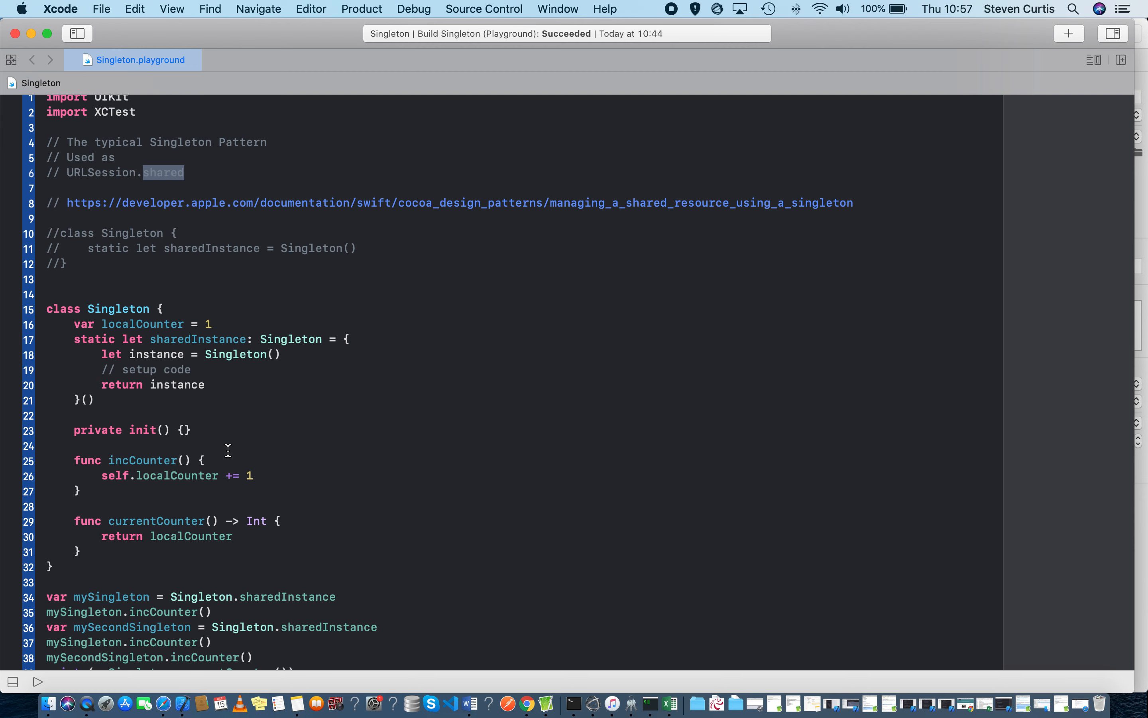
{"action": "mouse_move", "coordinate": [209, 345]}
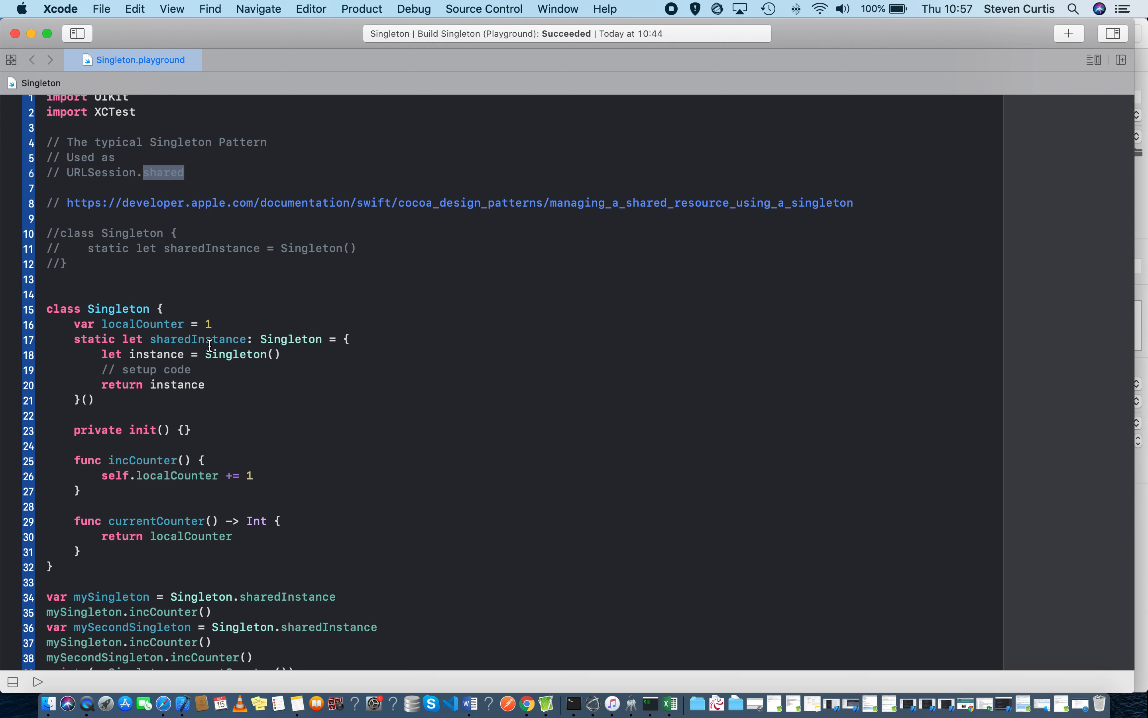
Step: Rename the static property sharedInstance to shared, with both usages reading Singleton.shared
{"action": "double_click", "coordinate": [196, 338]}
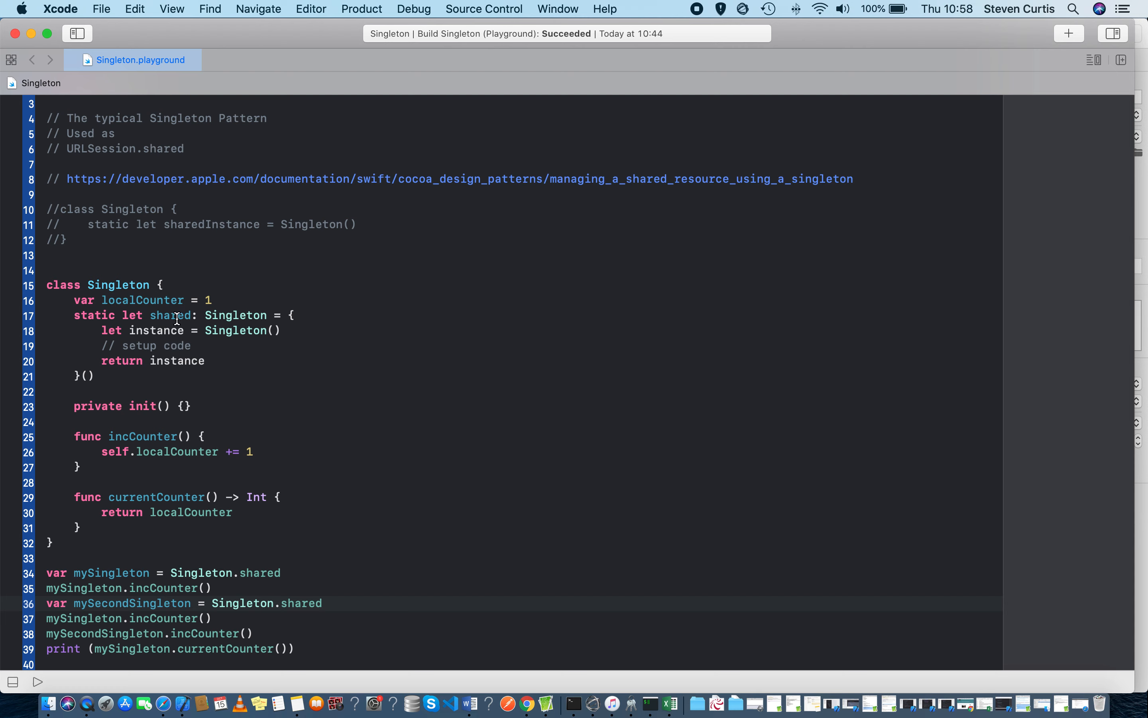
{"action": "double_click", "coordinate": [170, 315]}
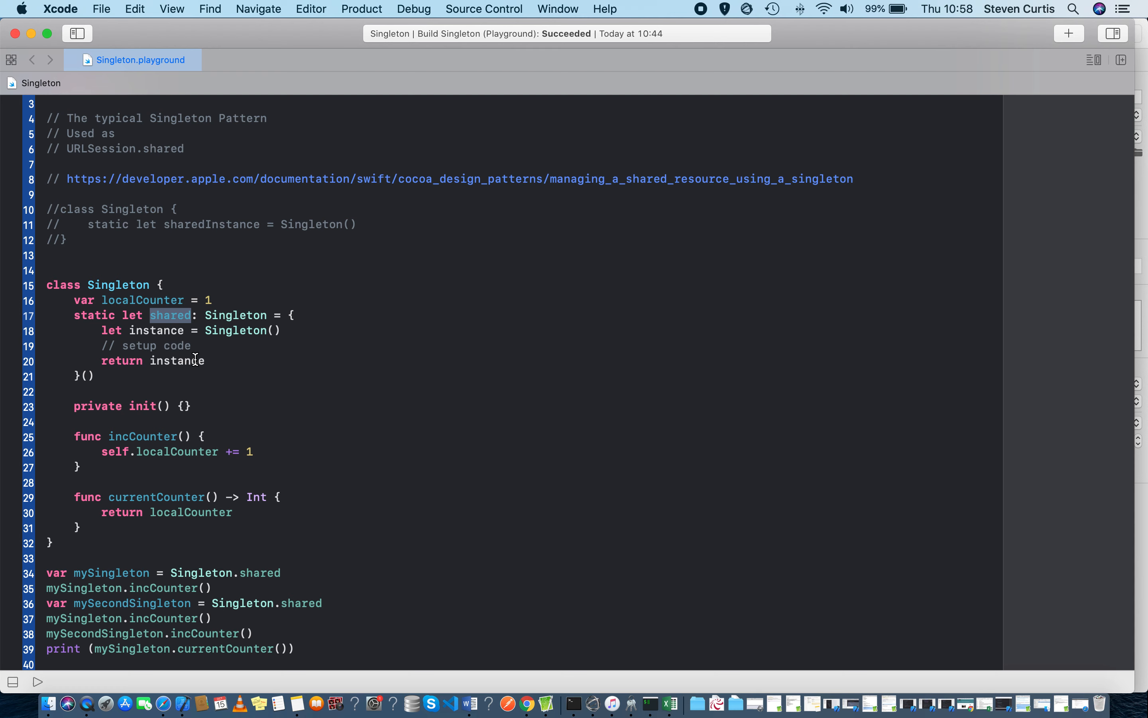
{"action": "mouse_move", "coordinate": [274, 400]}
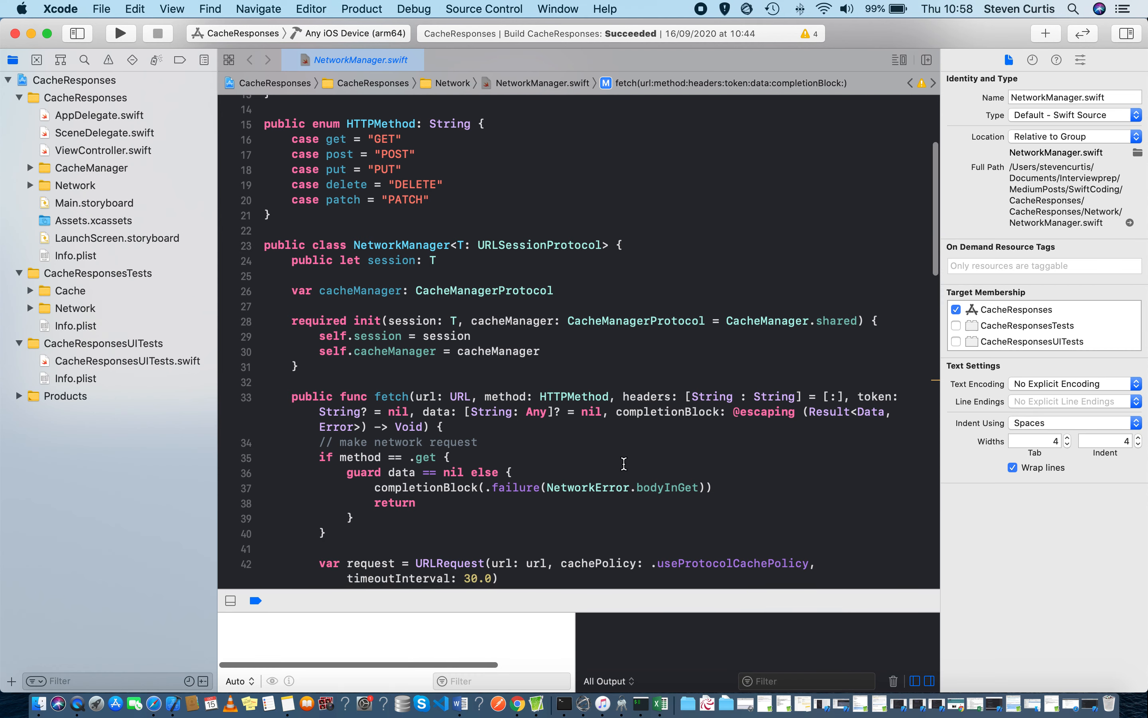
{"action": "mouse_move", "coordinate": [665, 382]}
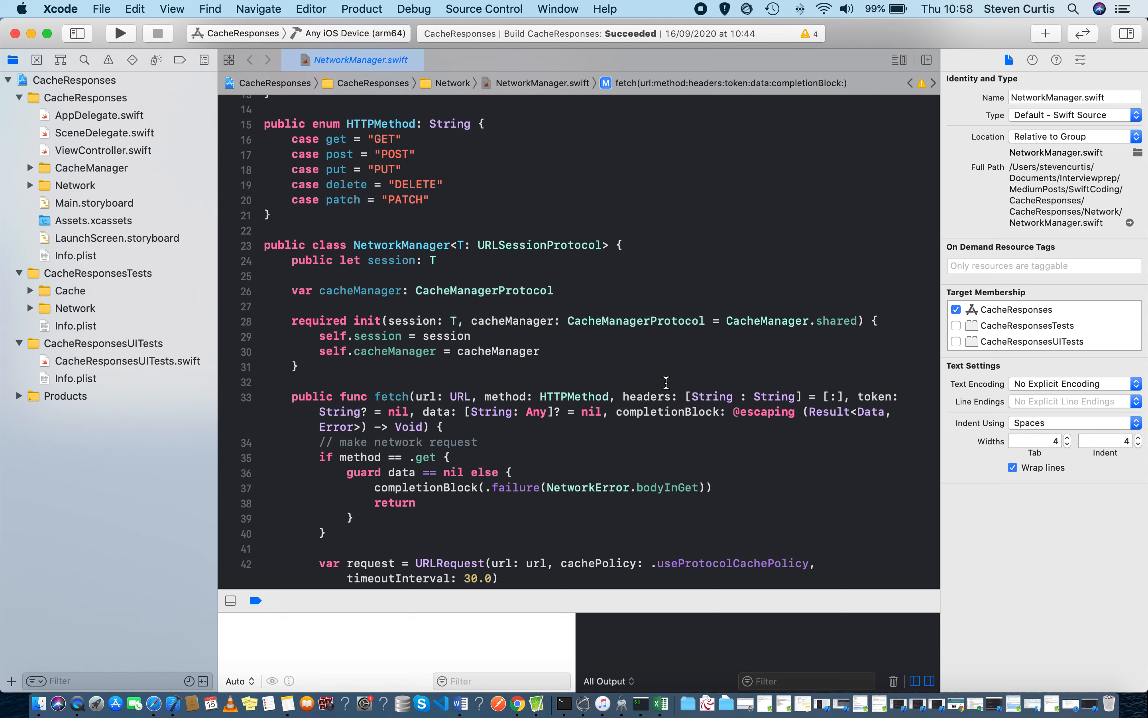
{"action": "mouse_move", "coordinate": [477, 297]}
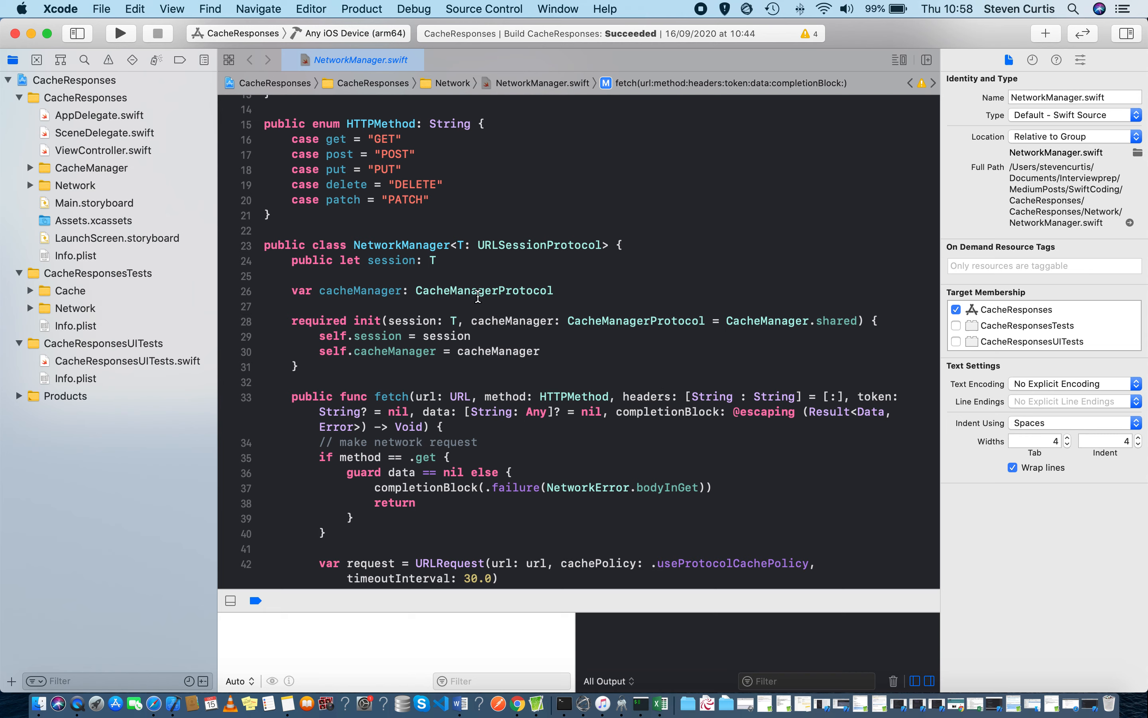
{"action": "mouse_move", "coordinate": [543, 337]}
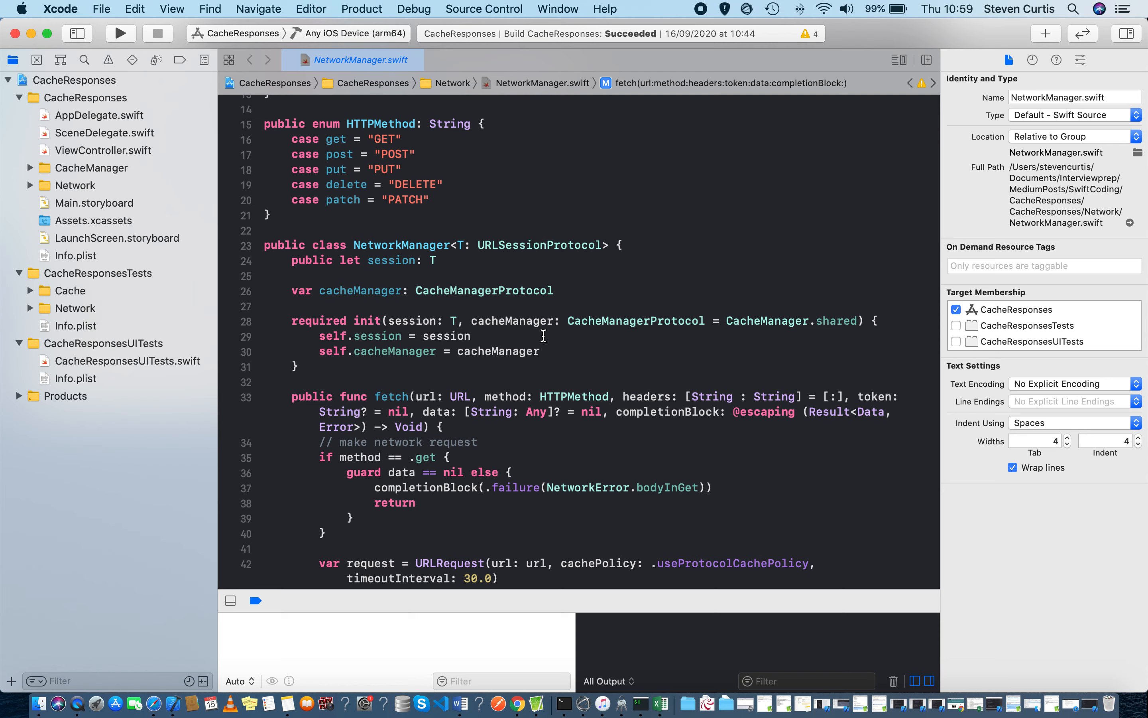
{"action": "mouse_move", "coordinate": [795, 292]}
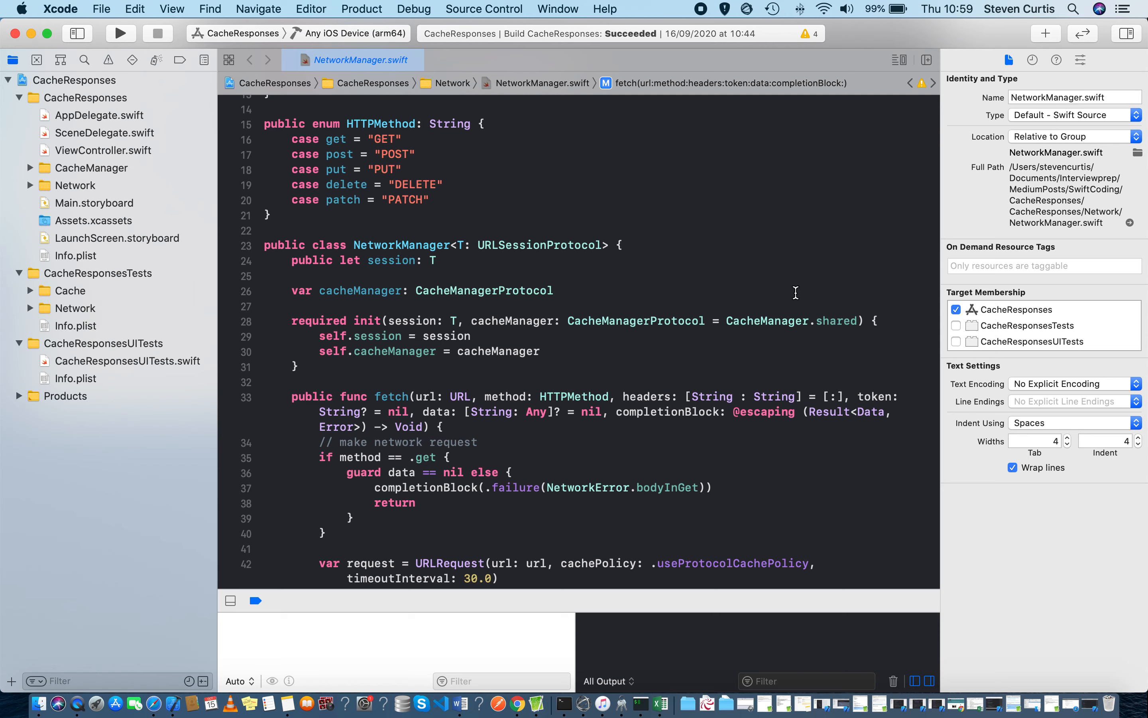
{"action": "mouse_move", "coordinate": [830, 320]}
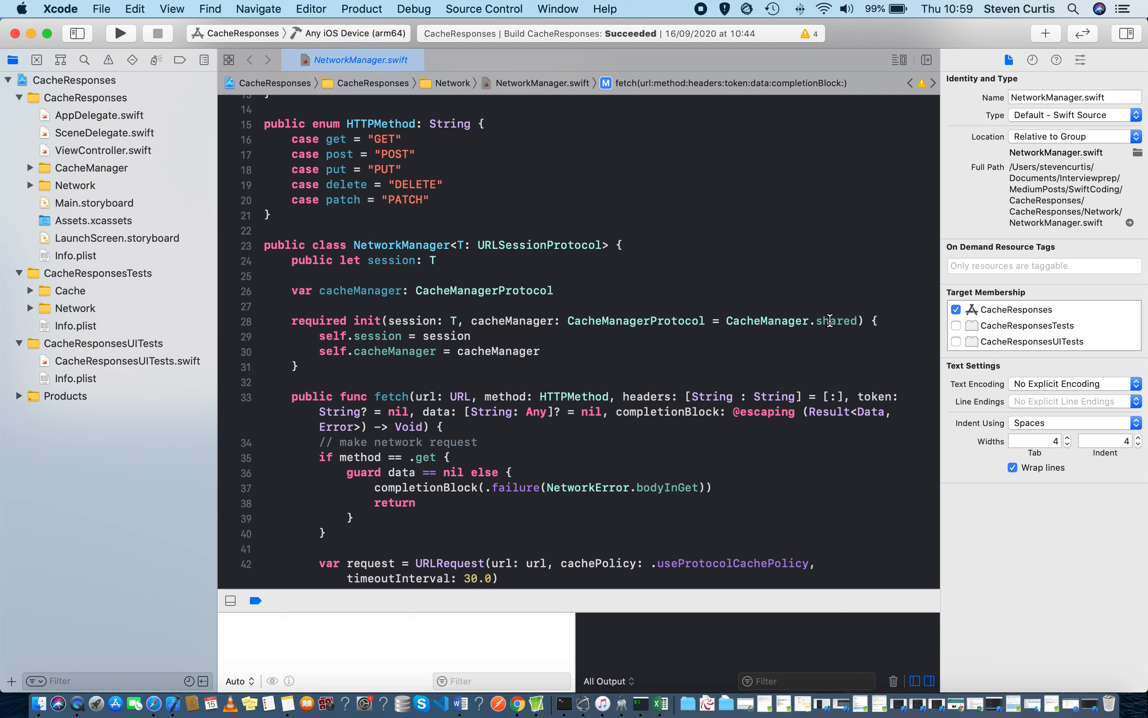
{"action": "mouse_move", "coordinate": [676, 295]}
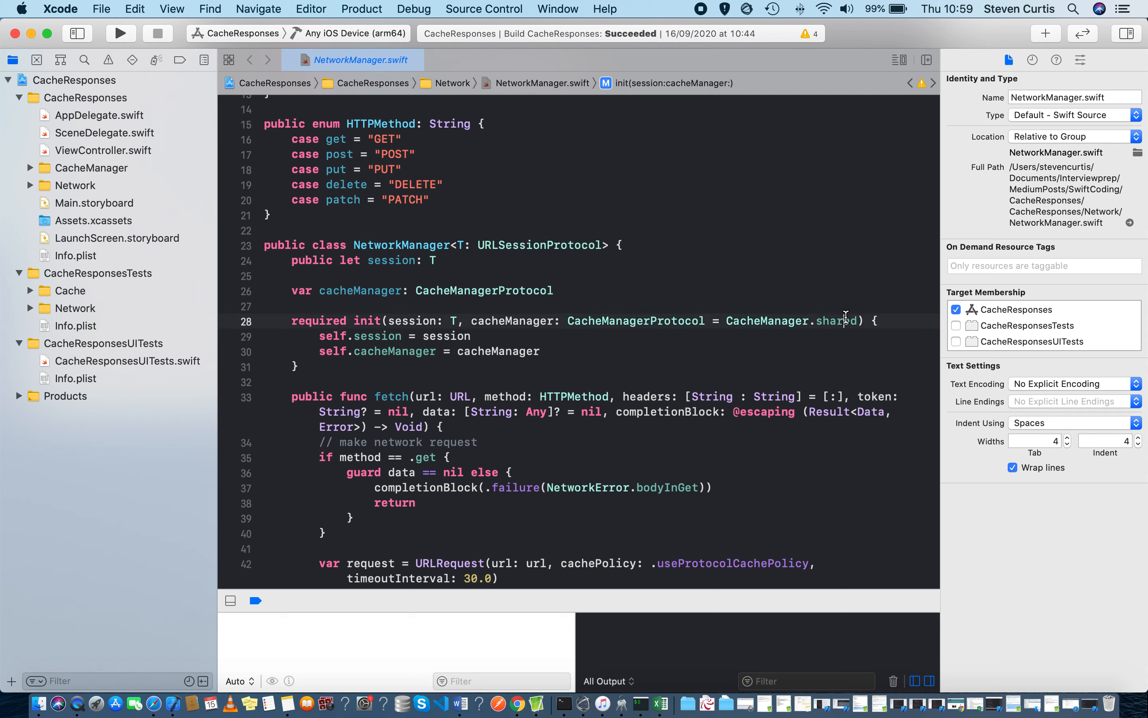
Step: Highlight the CacheManager.shared default value injected into NetworkManager's initializer
{"action": "double_click", "coordinate": [791, 321]}
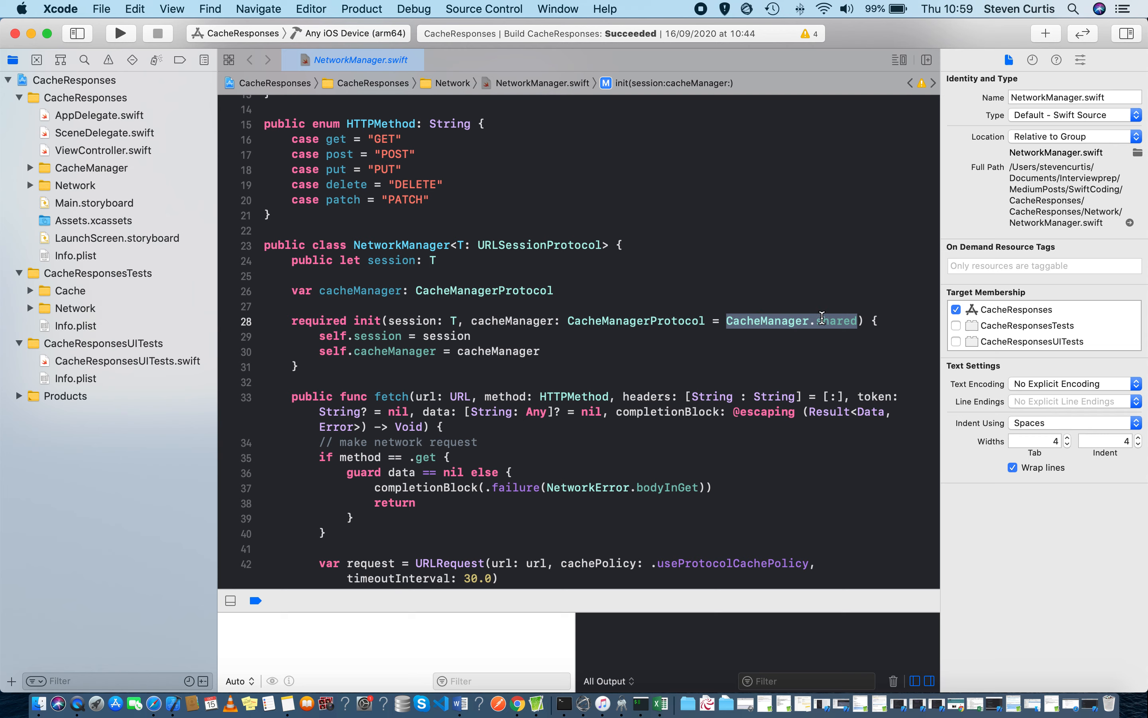
{"action": "double_click", "coordinate": [512, 320]}
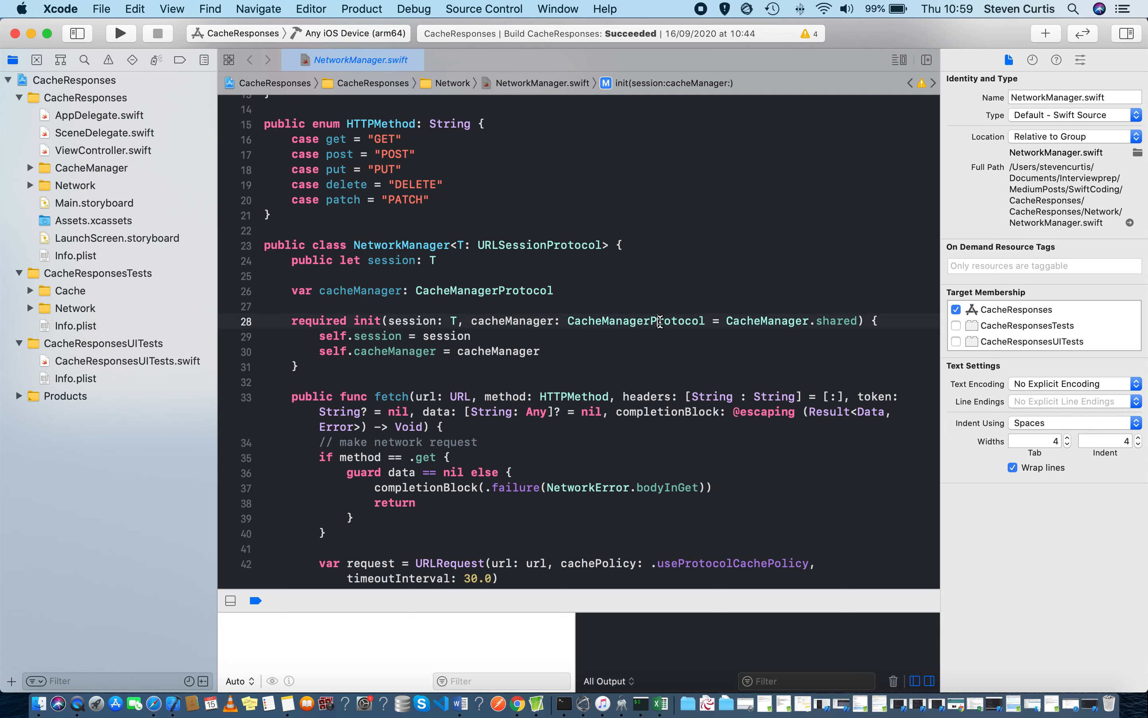
{"action": "double_click", "coordinate": [635, 321]}
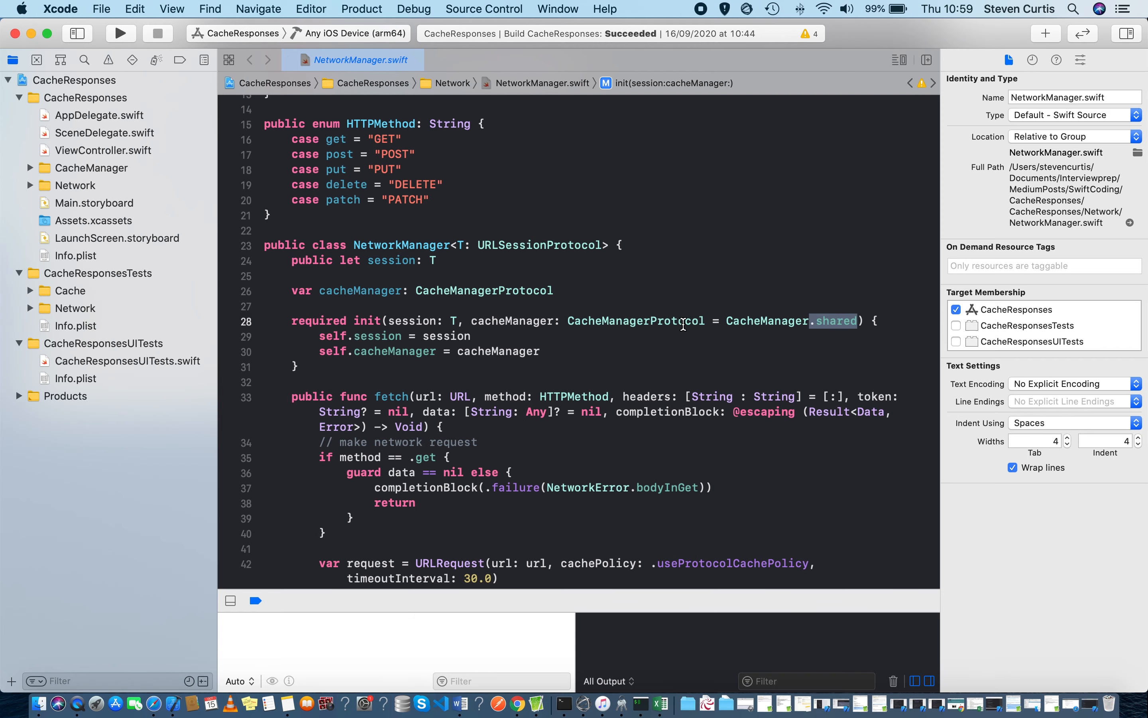
Step: Reach the cacheManager.fetchDataFromCache call and expand the CacheManager group's three files
{"action": "scroll", "scroll_direction": "down", "scroll_amount": 3}
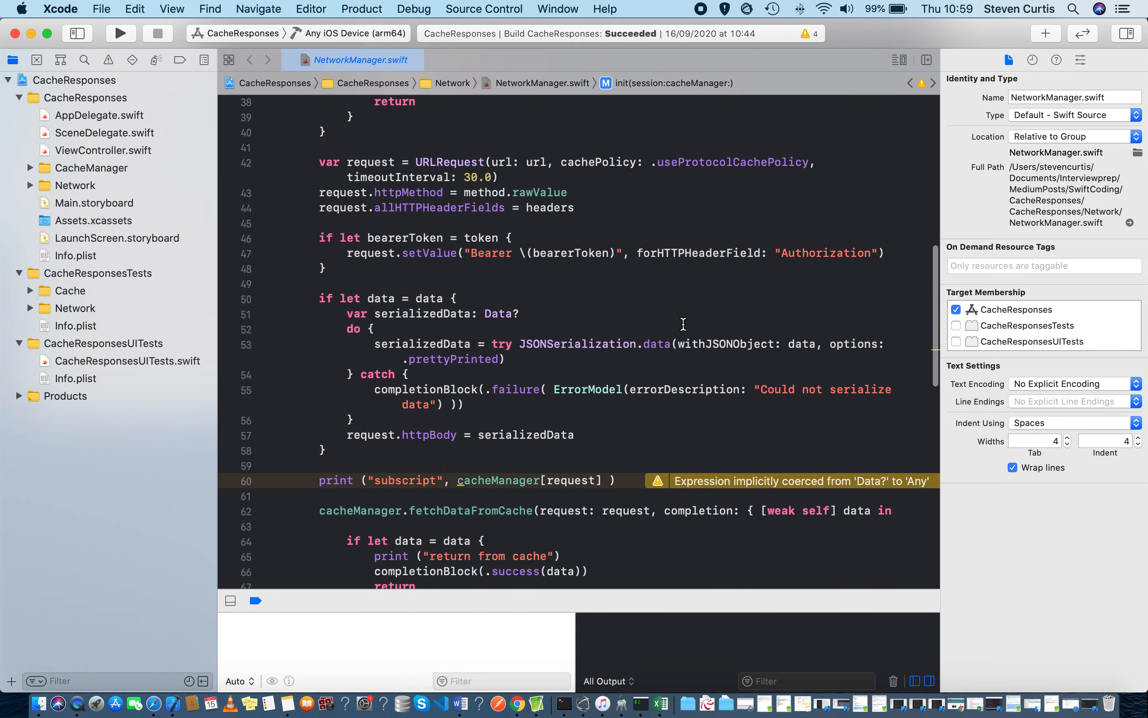
{"action": "scroll", "scroll_direction": "down", "scroll_amount": 3}
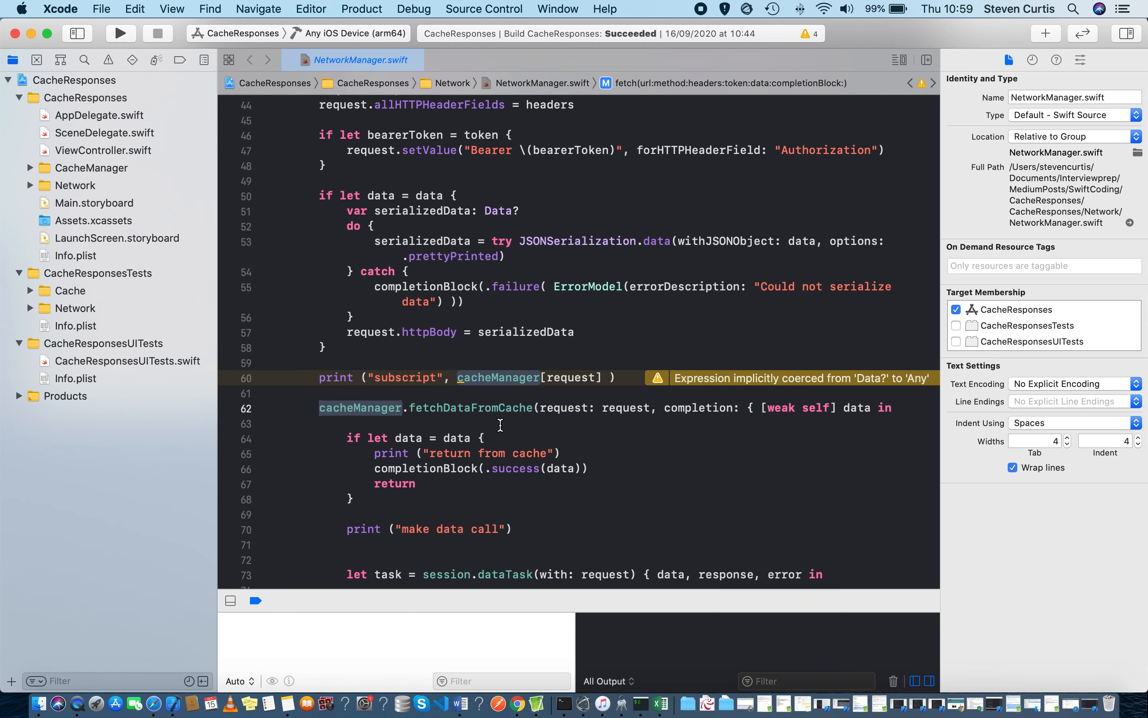
{"action": "scroll", "scroll_direction": "down", "scroll_amount": 3}
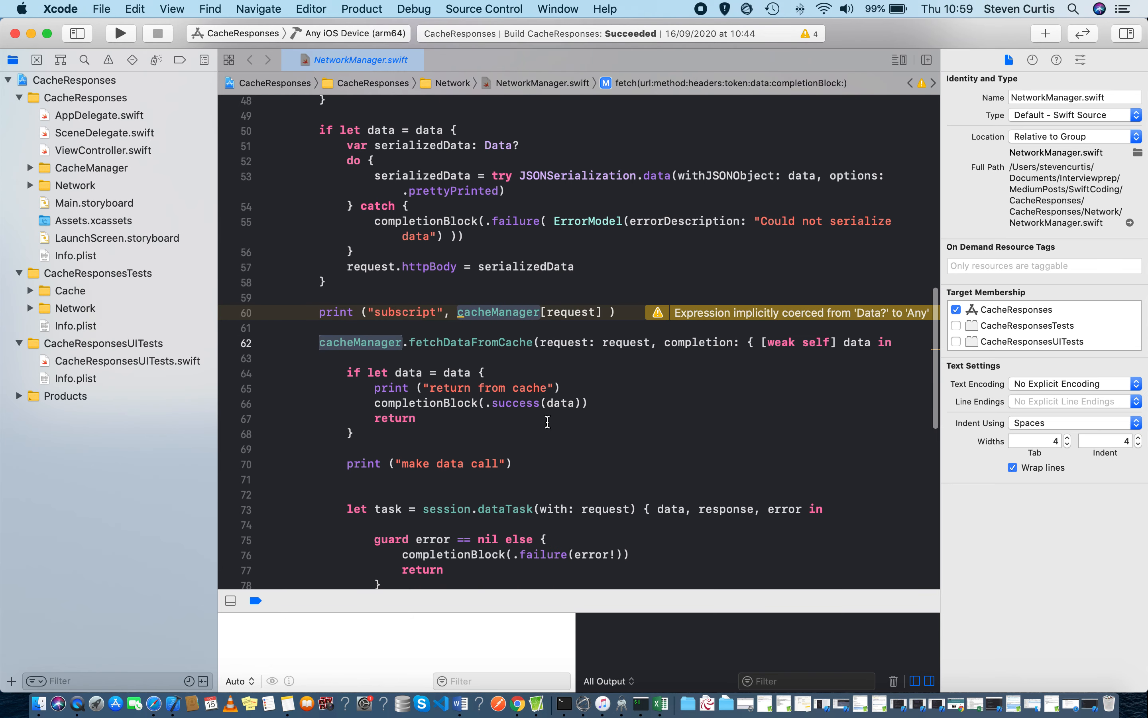
{"action": "mouse_move", "coordinate": [545, 163]}
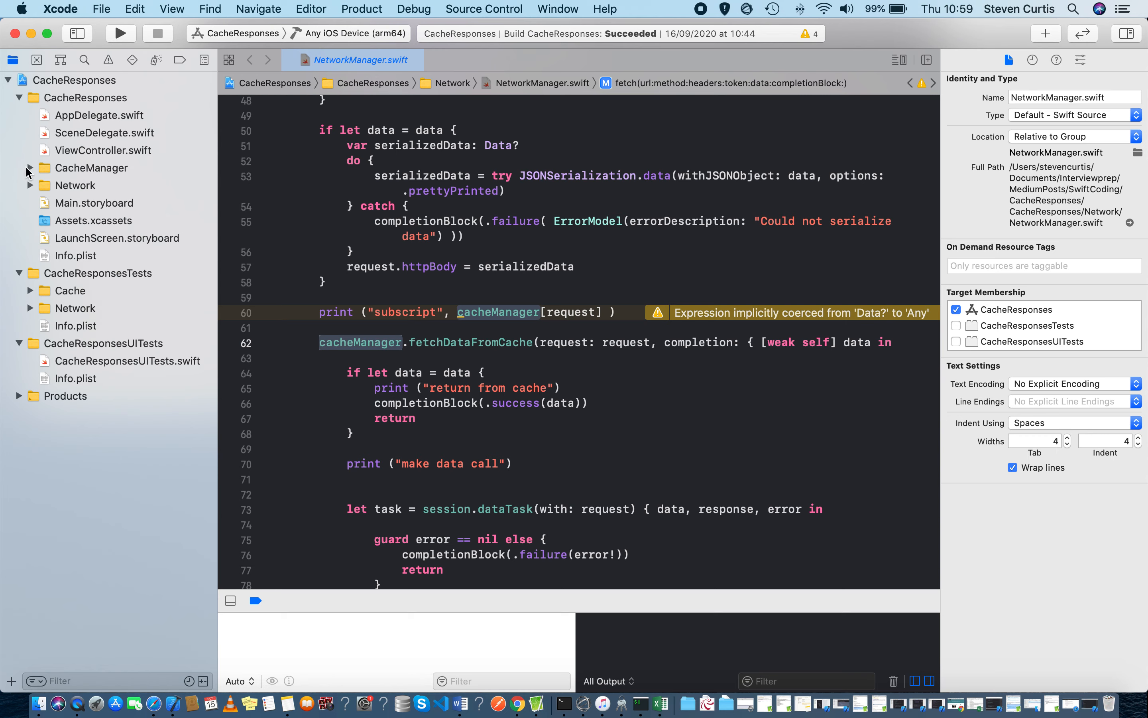
{"action": "left_click", "coordinate": [28, 168]}
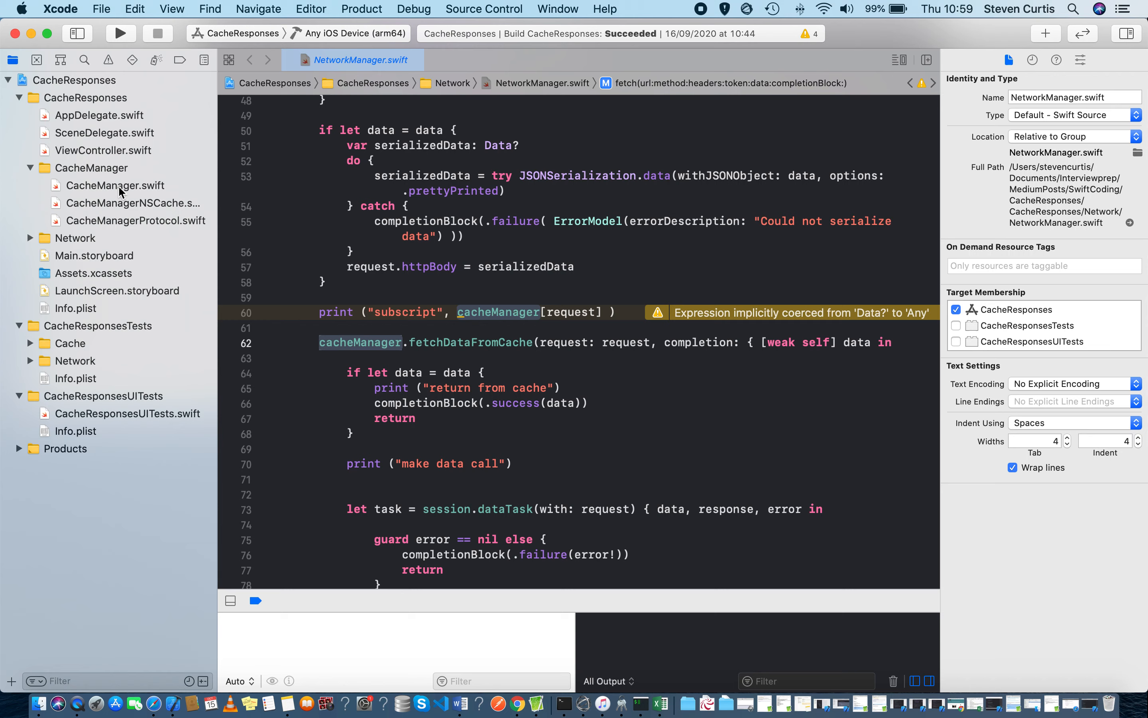
Step: Review CacheManager.swift, highlighting its shared singleton and private cache dictionary
{"action": "left_click", "coordinate": [114, 185]}
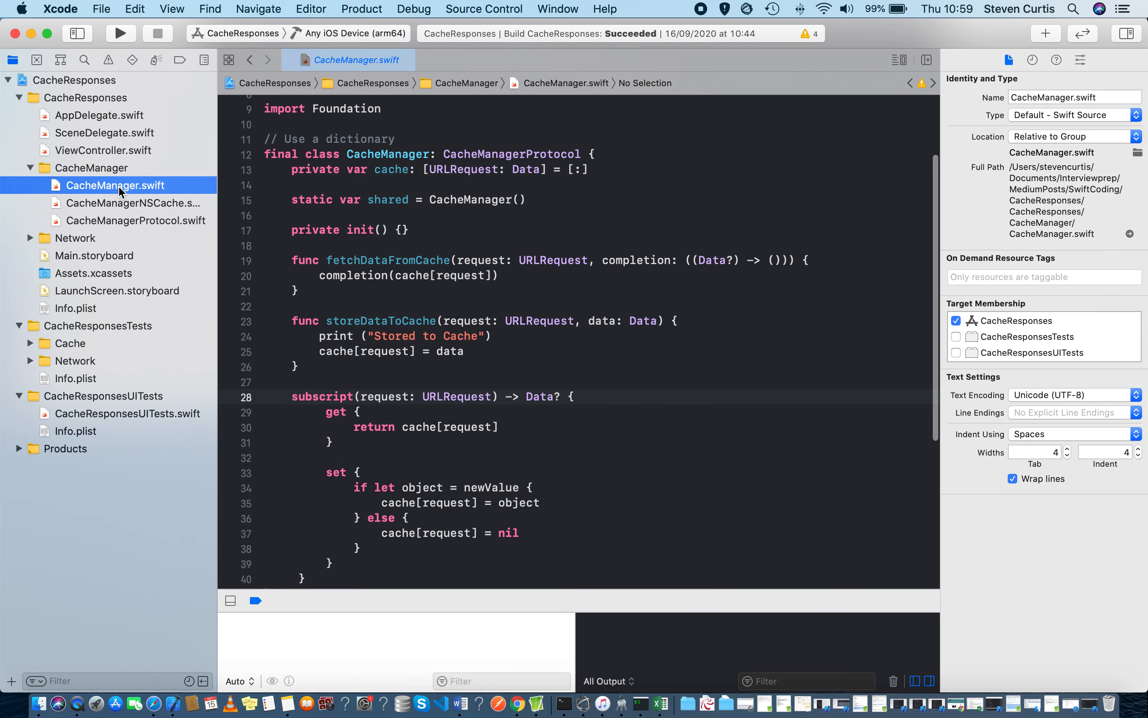
{"action": "left_click", "coordinate": [519, 254]}
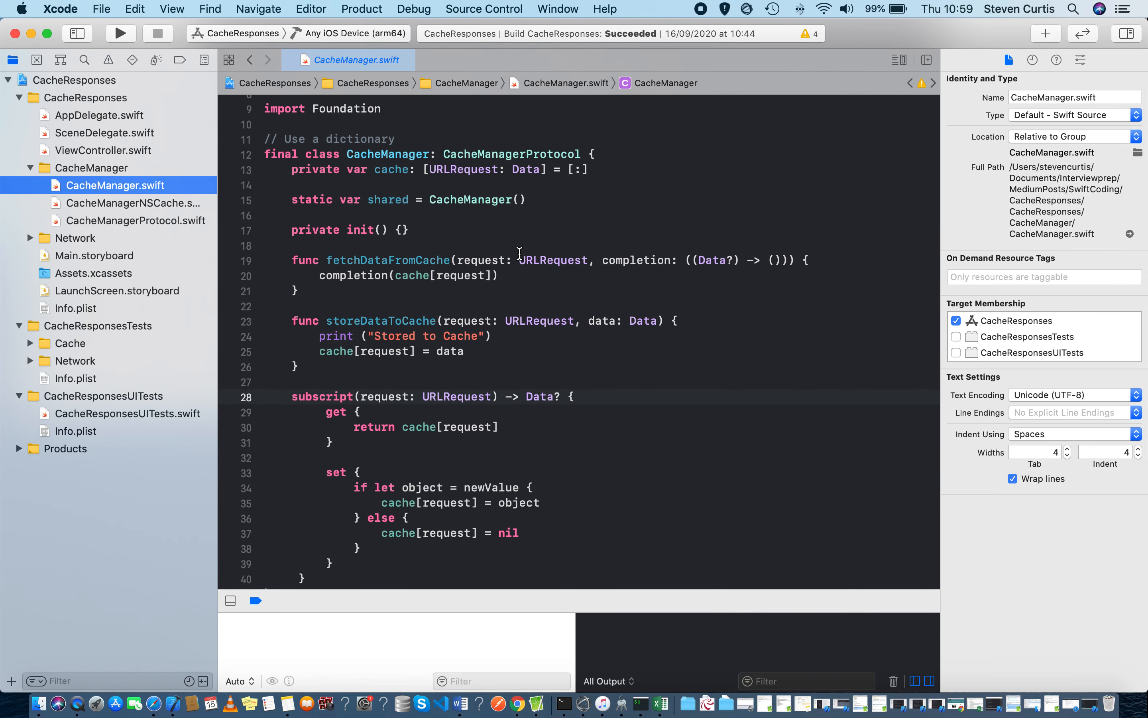
{"action": "double_click", "coordinate": [387, 200]}
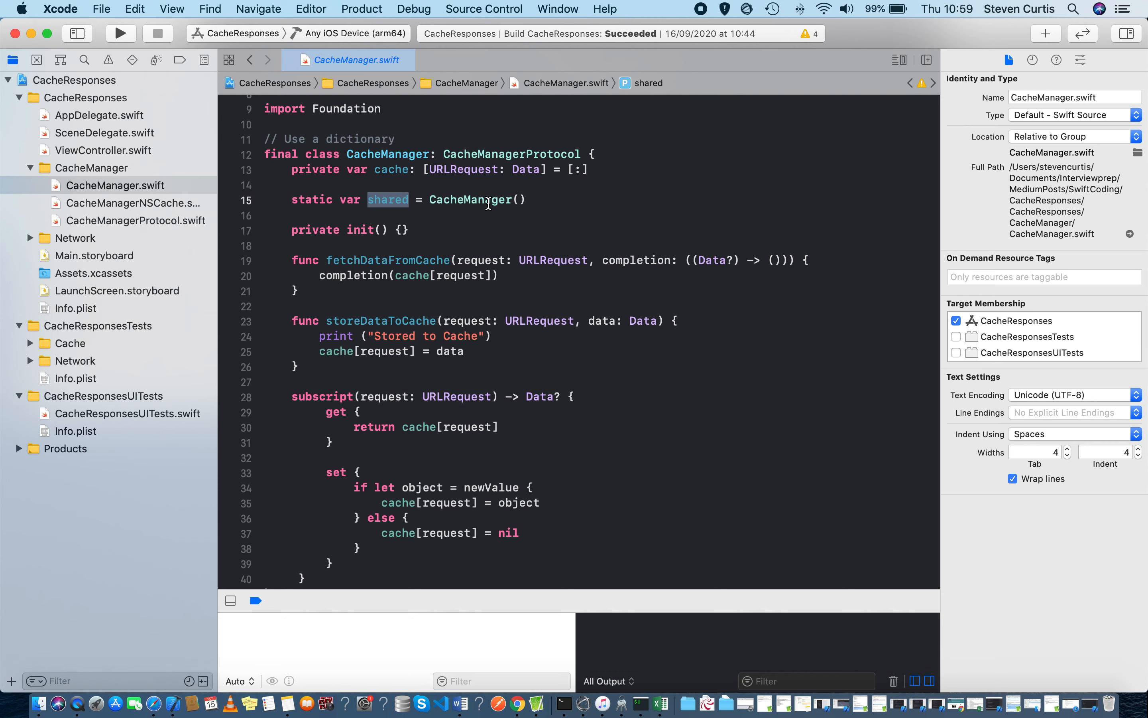
{"action": "mouse_move", "coordinate": [451, 200]}
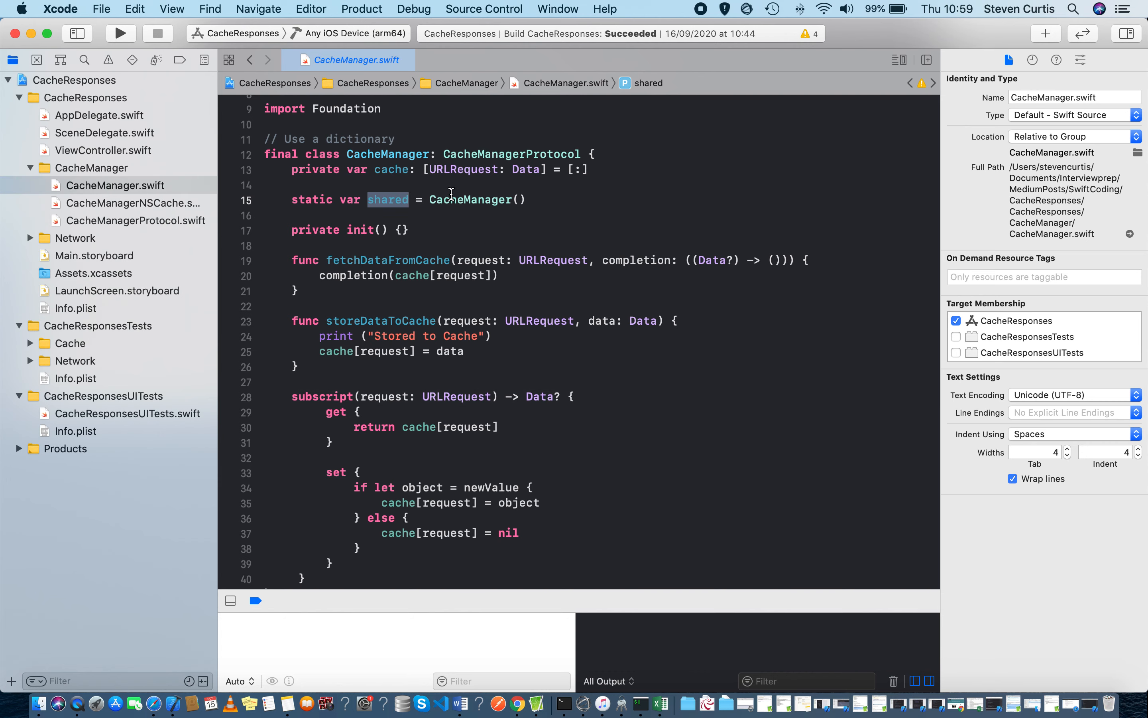
{"action": "scroll", "scroll_direction": "down", "scroll_amount": 3}
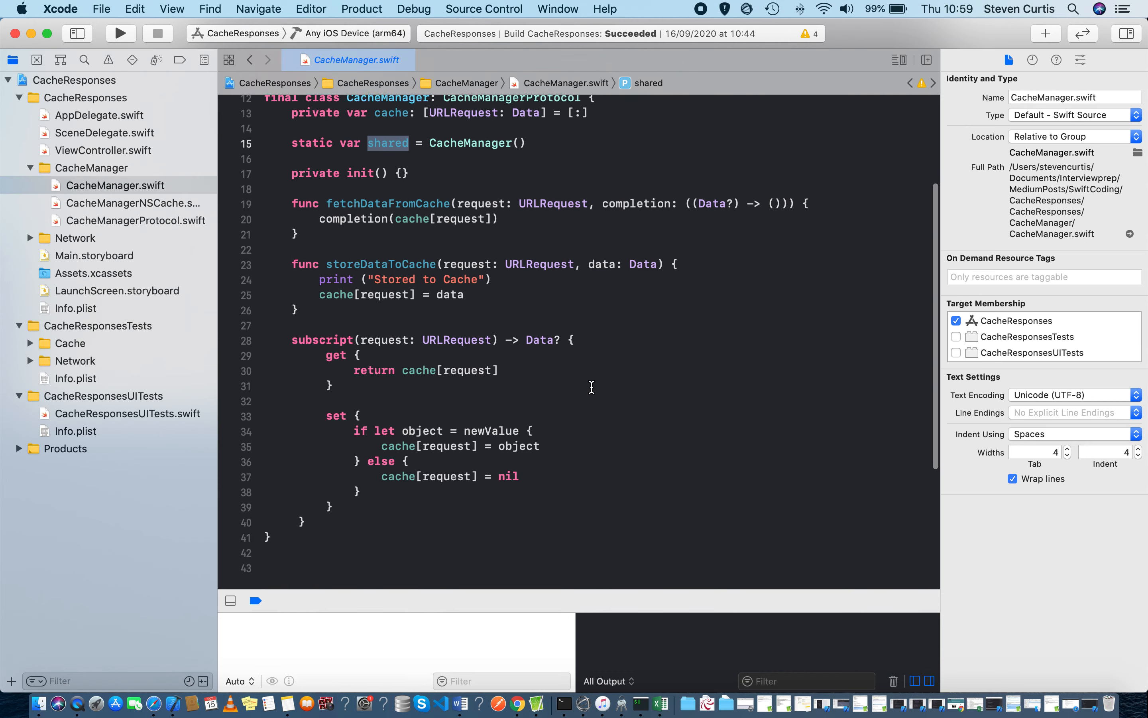
{"action": "scroll", "scroll_direction": "up", "scroll_amount": 3}
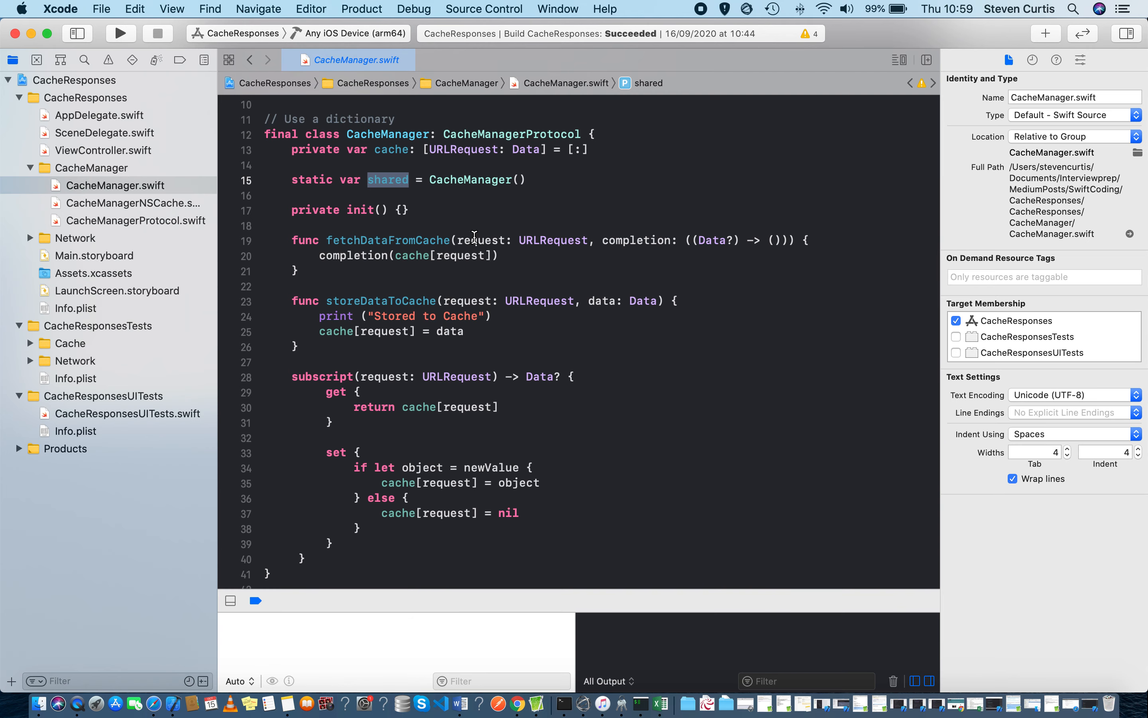
{"action": "double_click", "coordinate": [391, 149]}
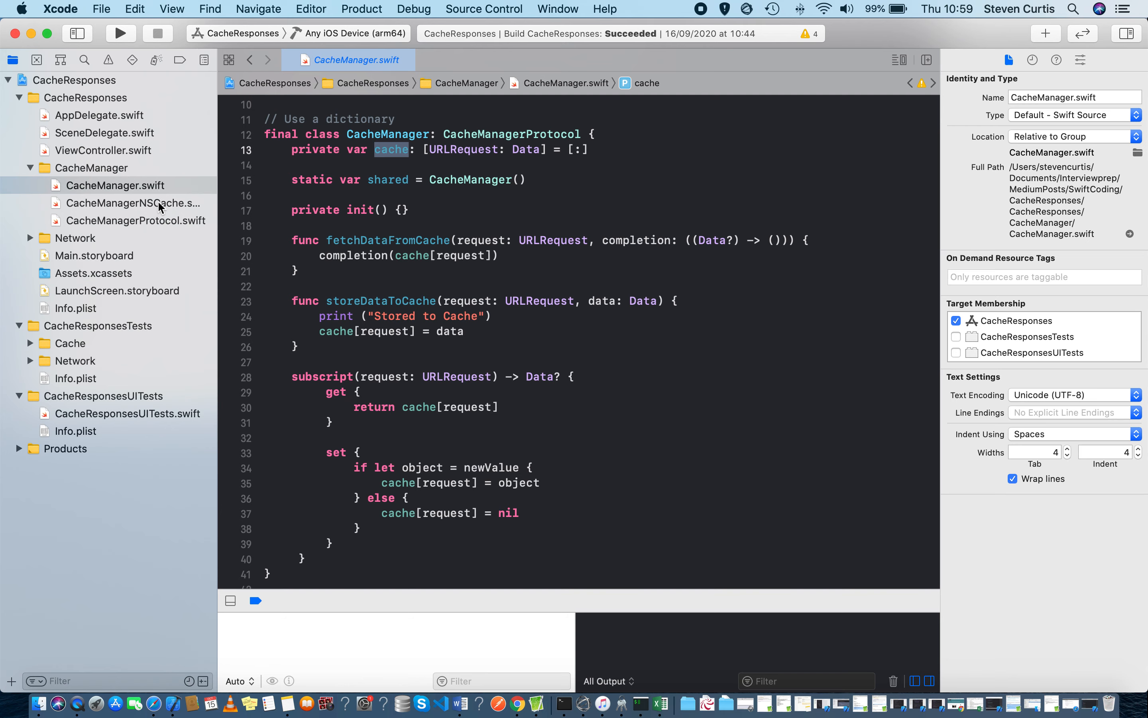
Step: View CacheManagerNSCache.swift, then CacheManagerProtocol.swift with its fetch, store and subscript requirements
{"action": "left_click", "coordinate": [130, 202]}
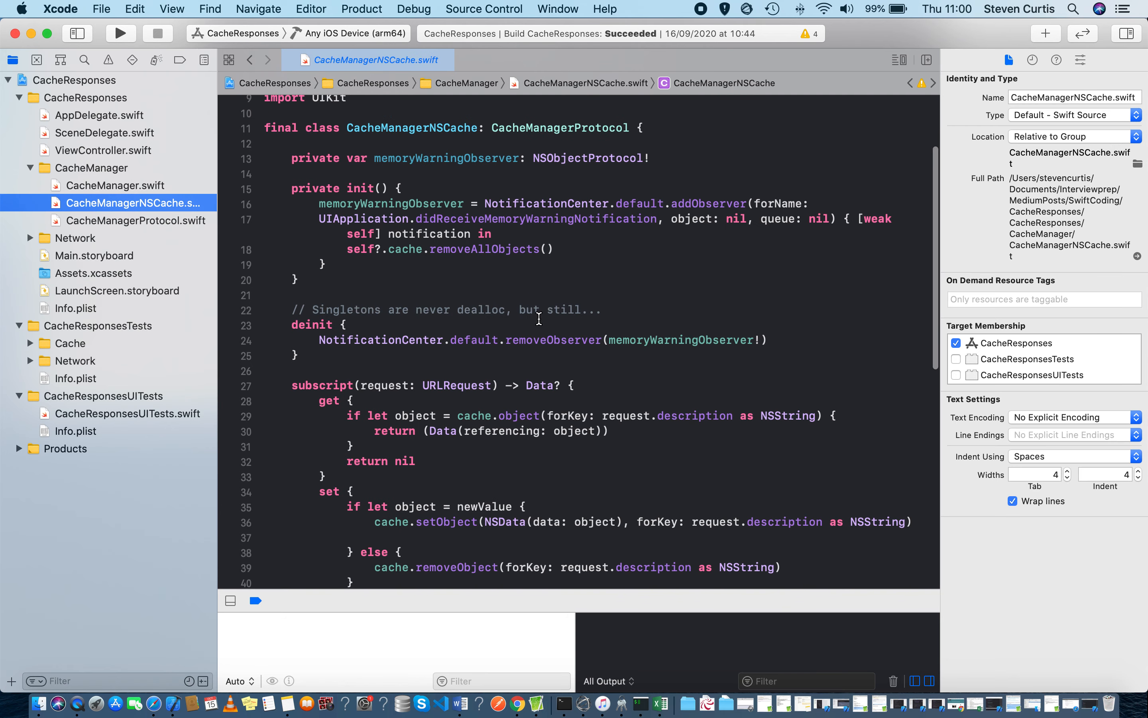
{"action": "scroll", "scroll_direction": "up", "scroll_amount": 3}
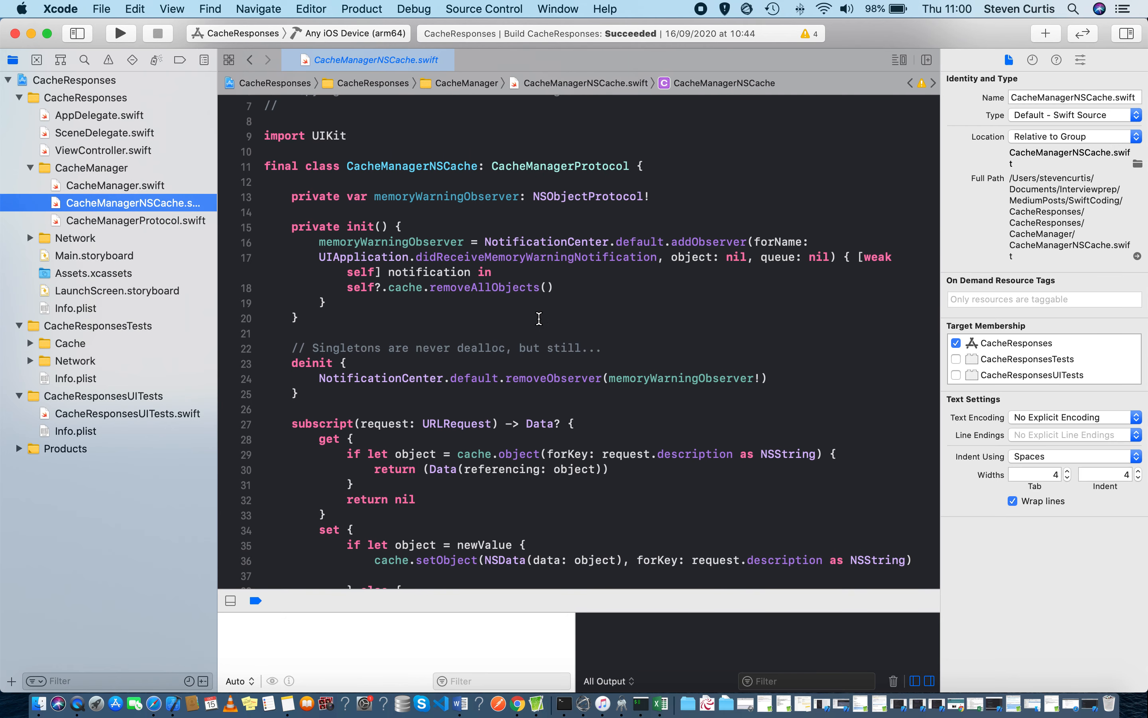
{"action": "left_click", "coordinate": [134, 220]}
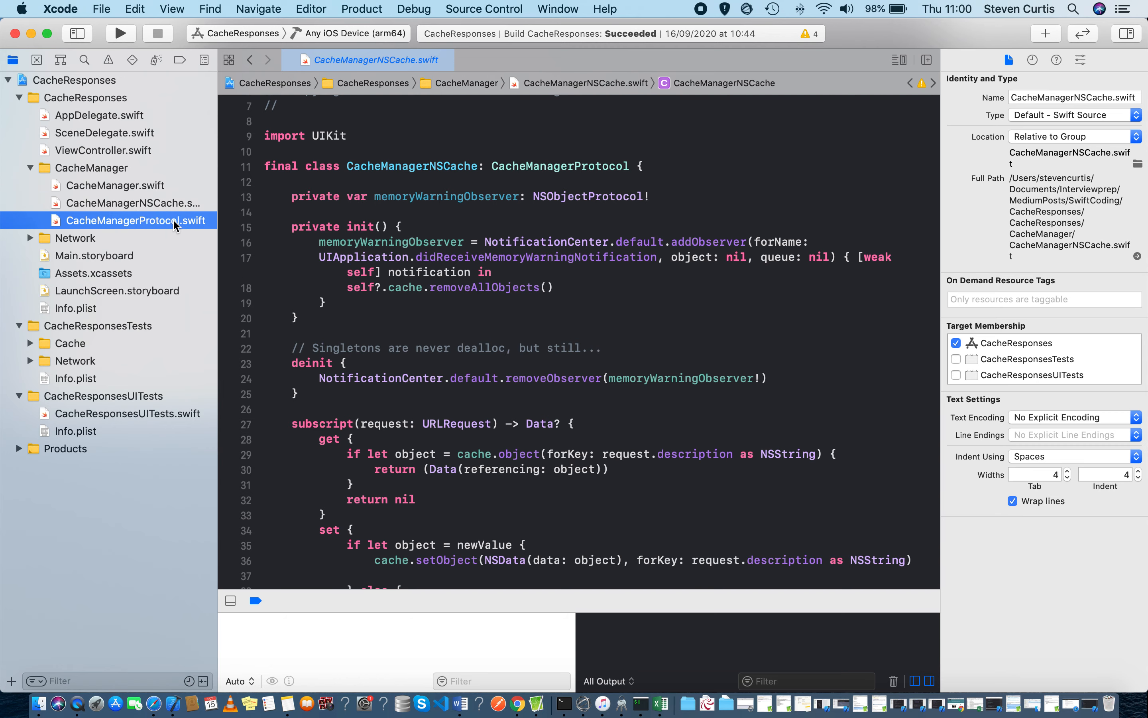
{"action": "left_click", "coordinate": [136, 220]}
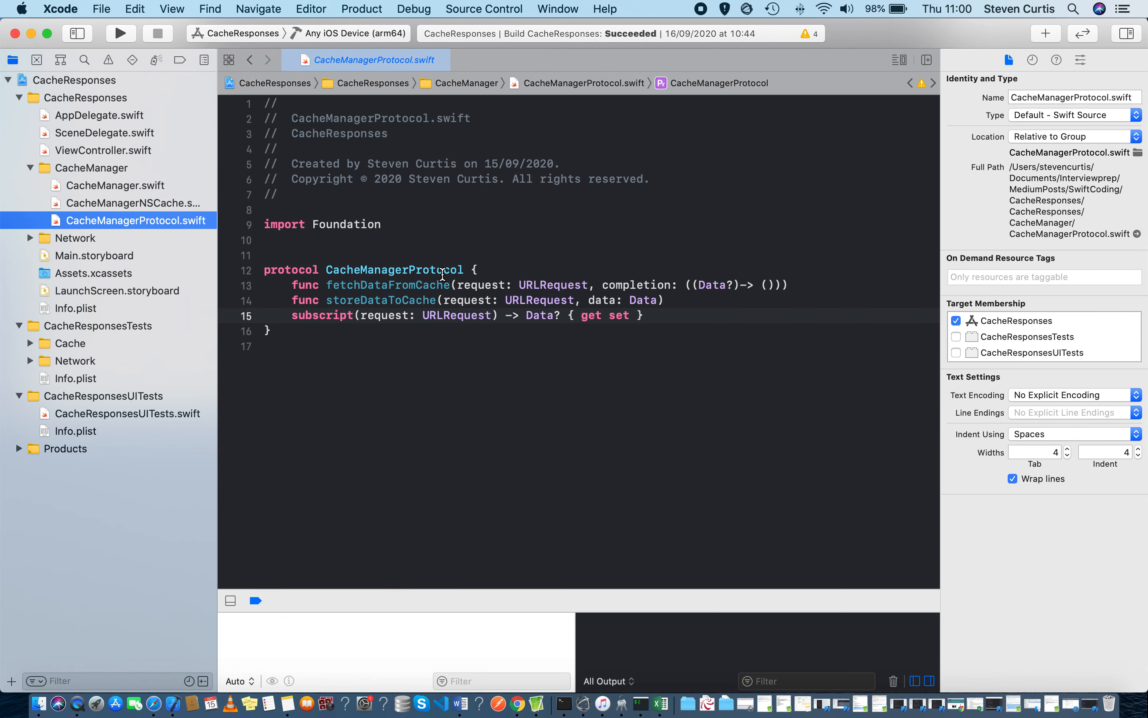
{"action": "mouse_move", "coordinate": [230, 247]}
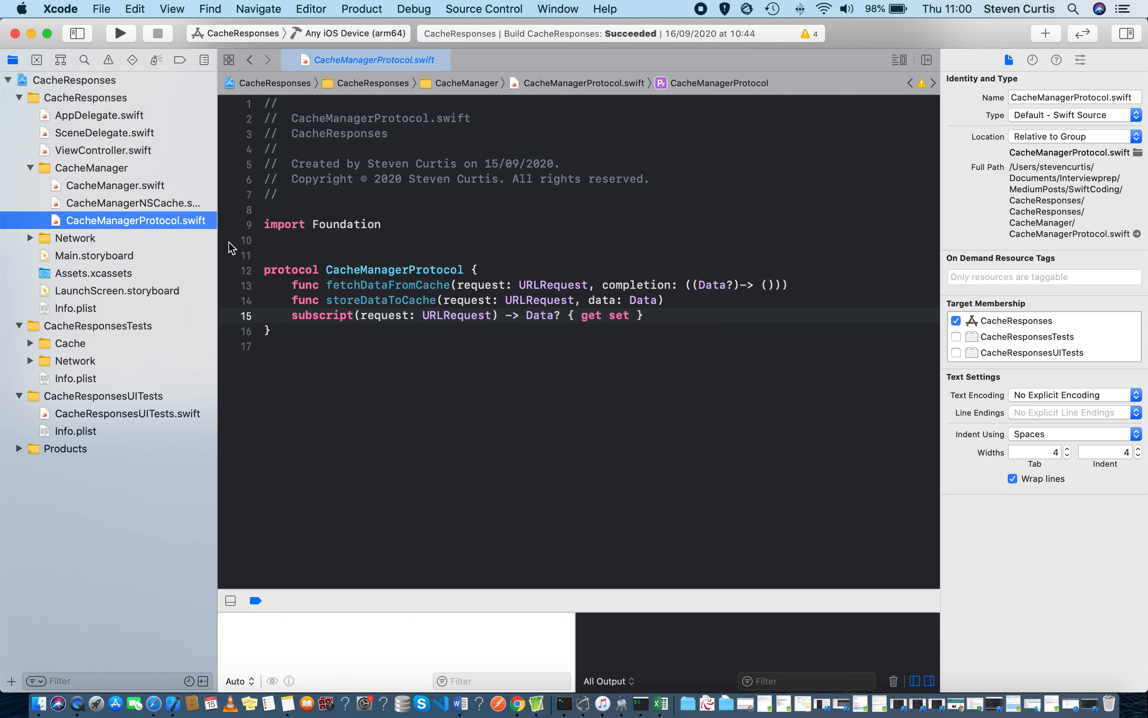
Step: Highlight CacheManagerNSCache's static shared instance and reveal MockCacheManager.swift under the tests' Cache group
{"action": "left_click", "coordinate": [138, 202]}
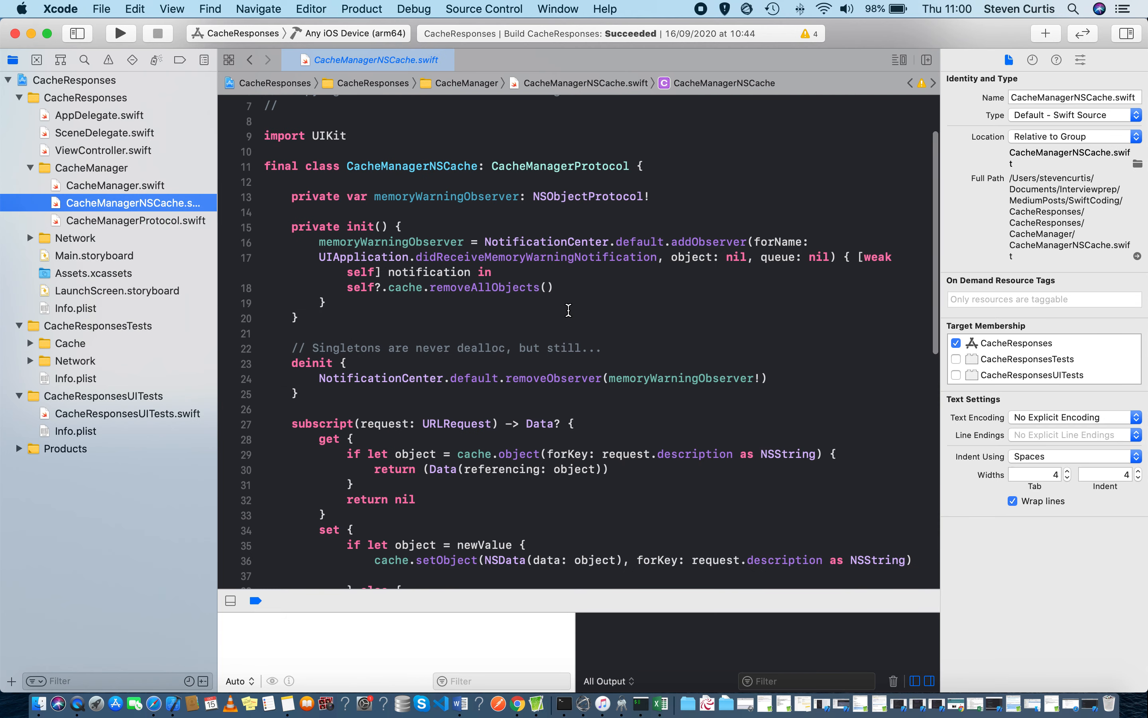
{"action": "mouse_move", "coordinate": [427, 313]}
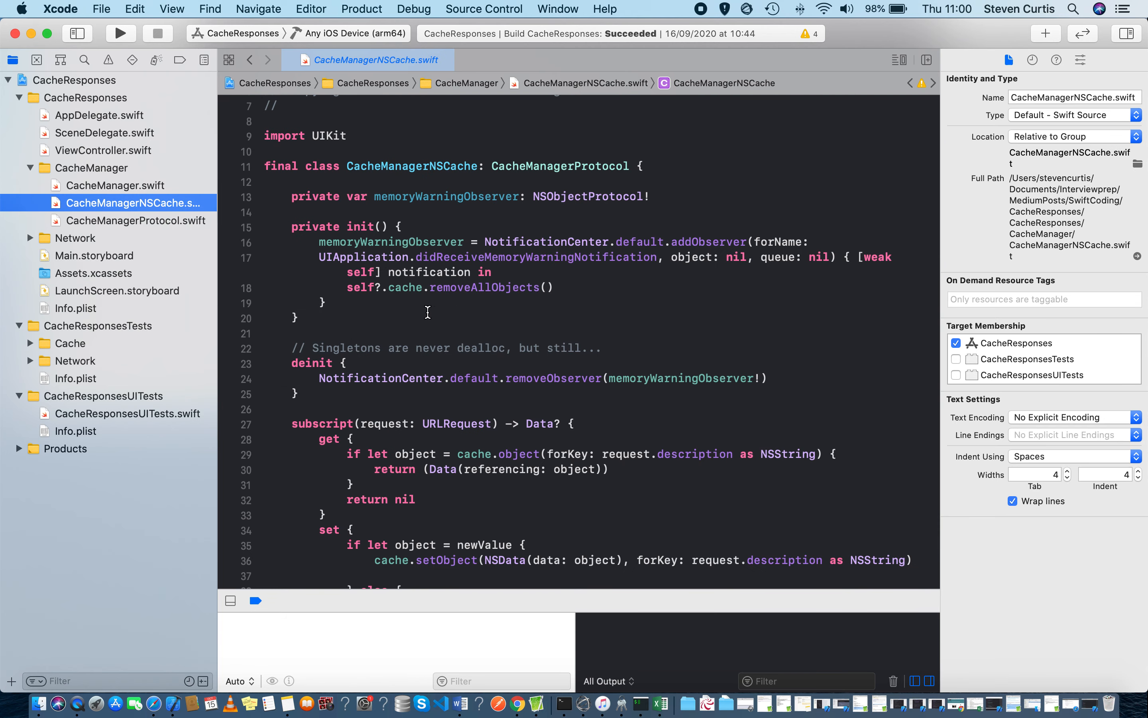
{"action": "scroll", "scroll_direction": "down", "scroll_amount": 3}
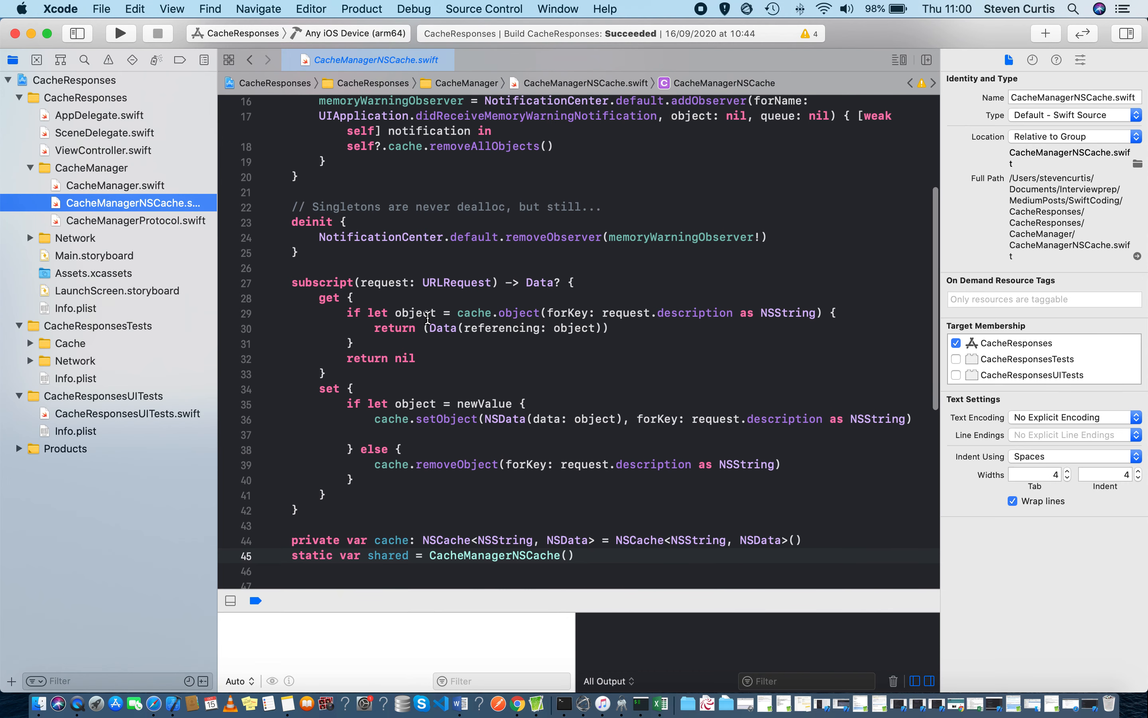
{"action": "double_click", "coordinate": [388, 555]}
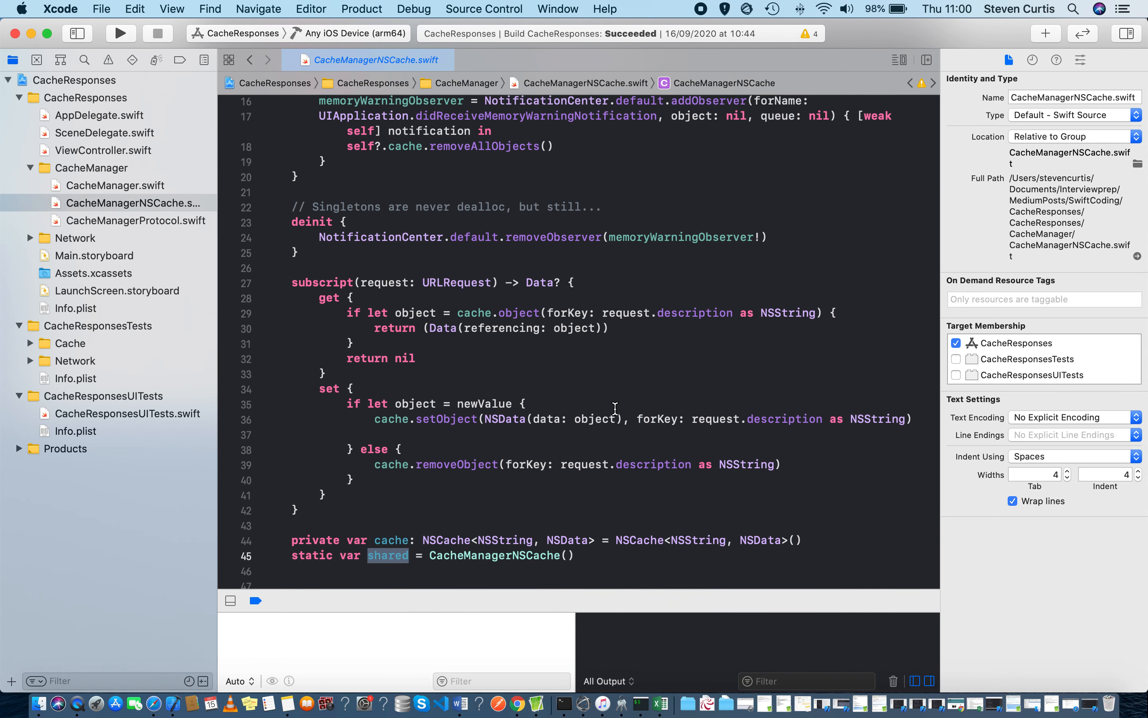
{"action": "mouse_move", "coordinate": [511, 400]}
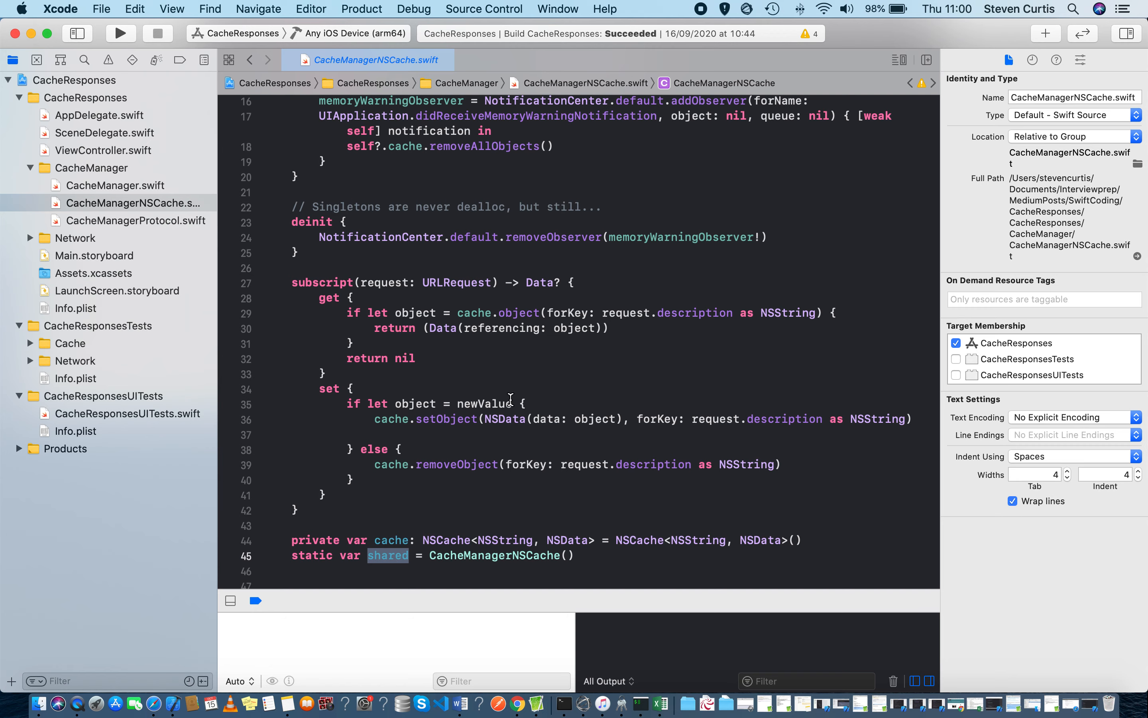
{"action": "left_click", "coordinate": [31, 344]}
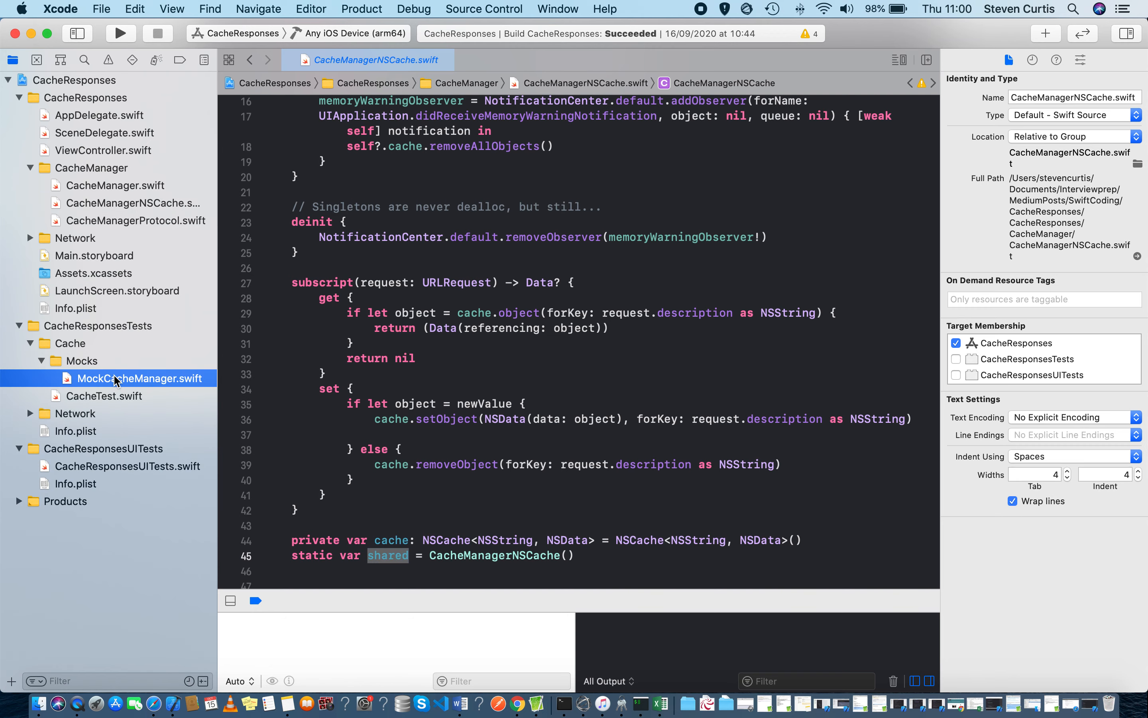
Step: Highlight MockCacheManager's shared property, then return to CacheManager.swift and its shared instance
{"action": "left_click", "coordinate": [141, 378]}
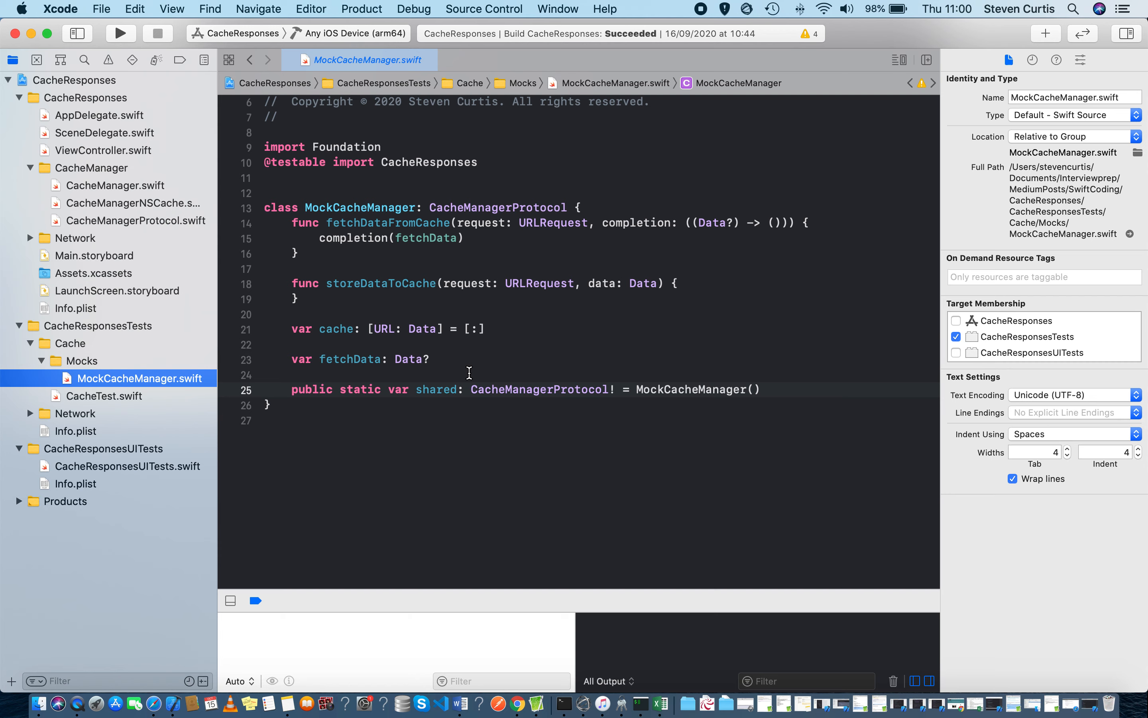
{"action": "double_click", "coordinate": [436, 389]}
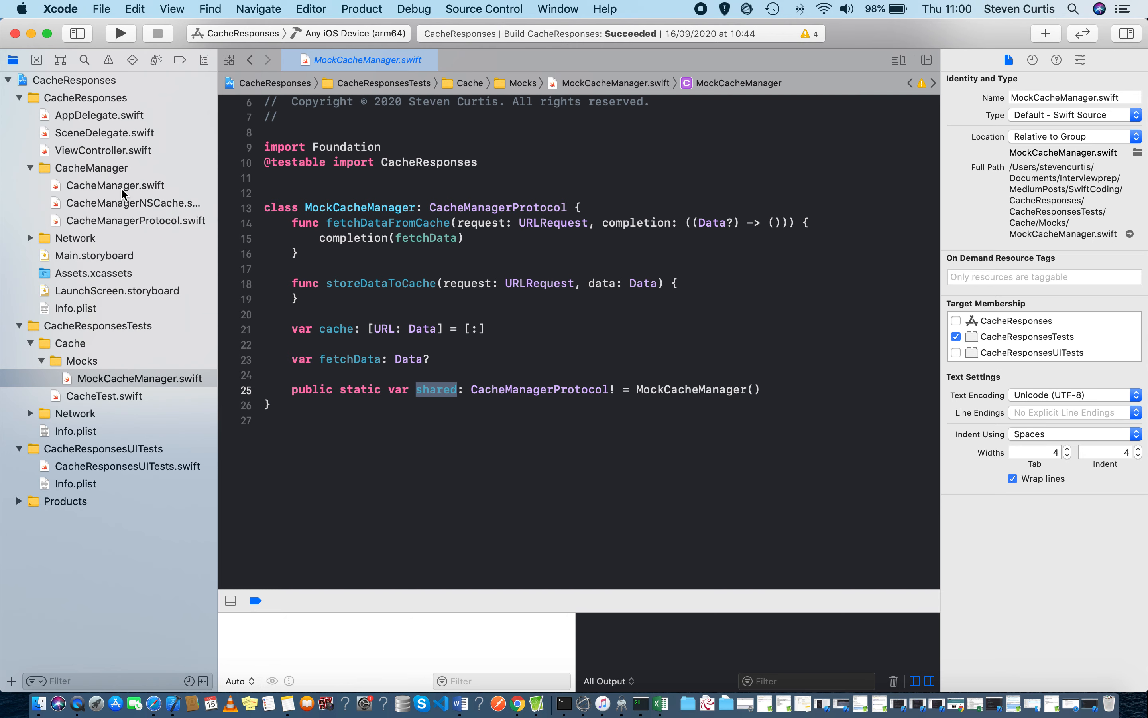
{"action": "left_click", "coordinate": [114, 185]}
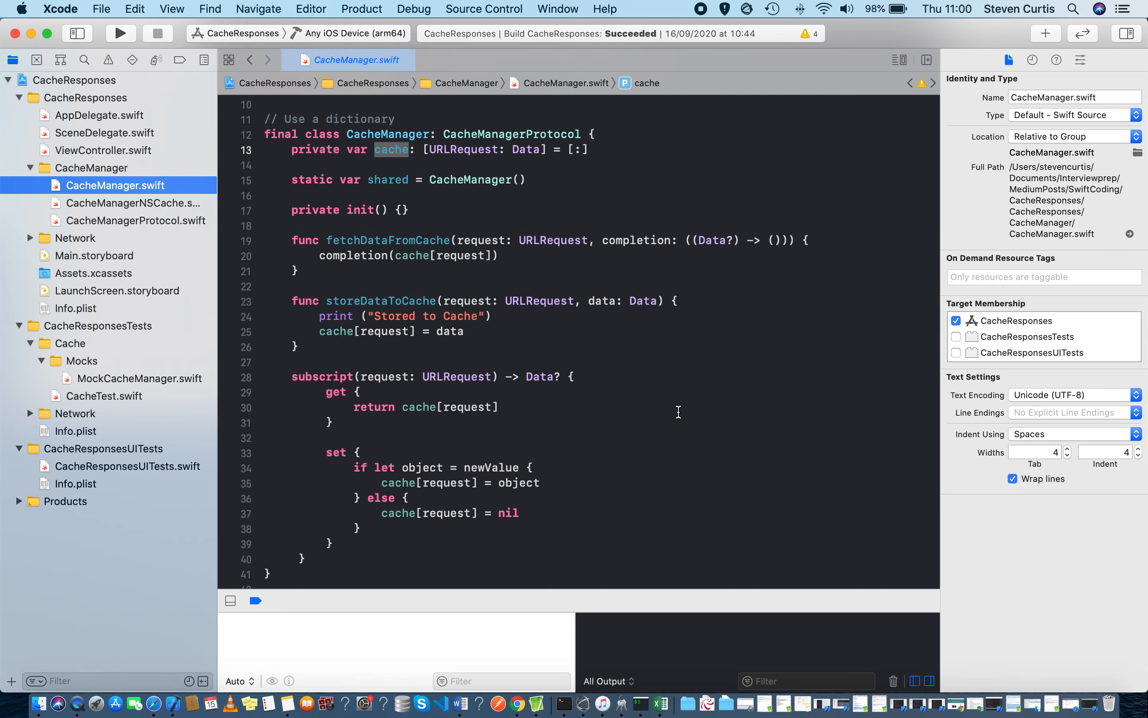